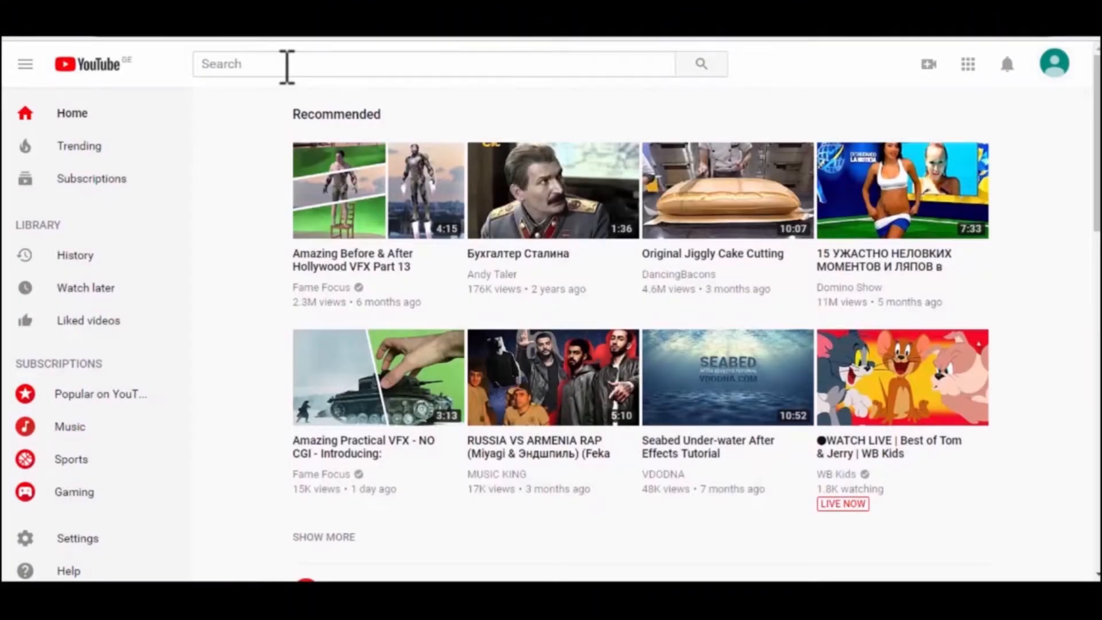
# - Search YouTube for 'lyo' and open the Lyosh Lazaryan VFX channel page
pyautogui.write('lyosh lazaryan vfx')
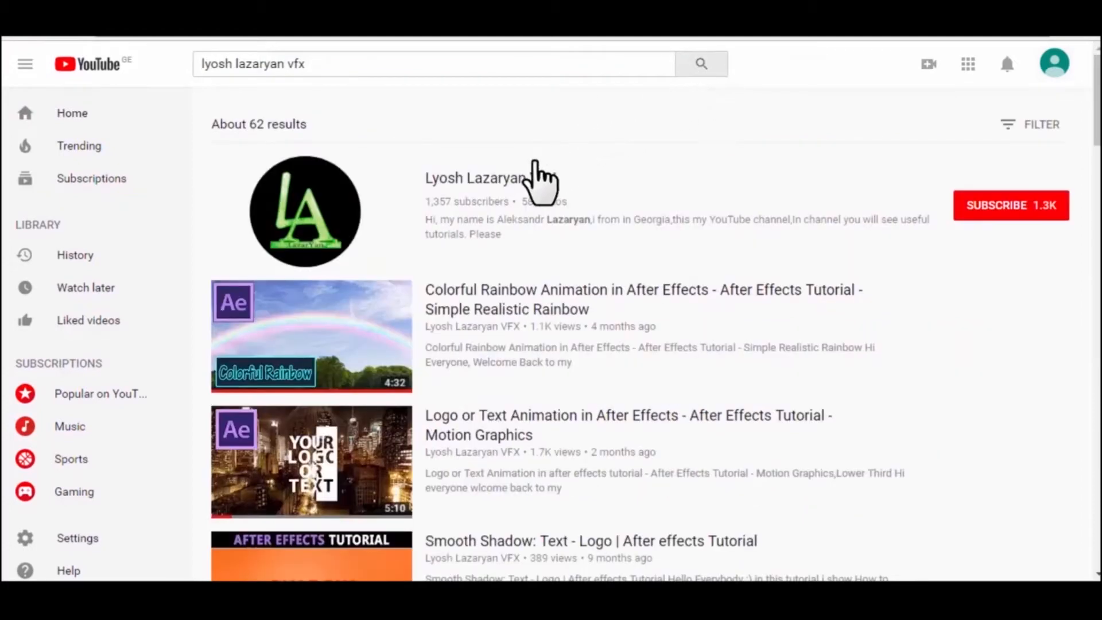
pyautogui.click(477, 178)
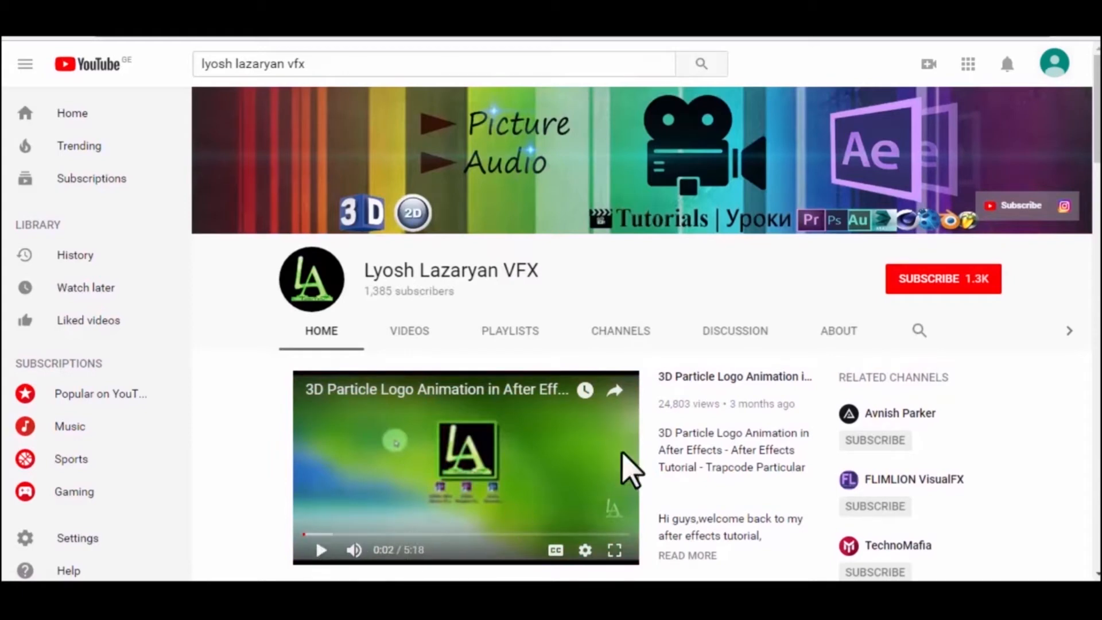
pyautogui.click(942, 279)
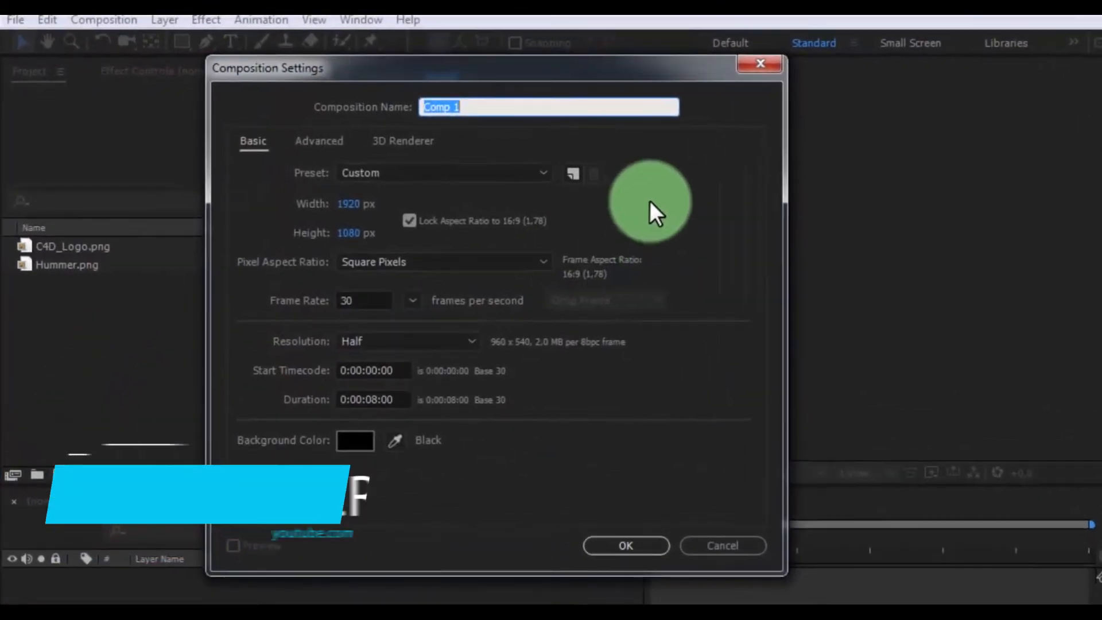
# - Name the comp 'Hummer Animation' at 1920×1080, 30 fps, lasting eight seconds
pyautogui.write('Hummer Animation')
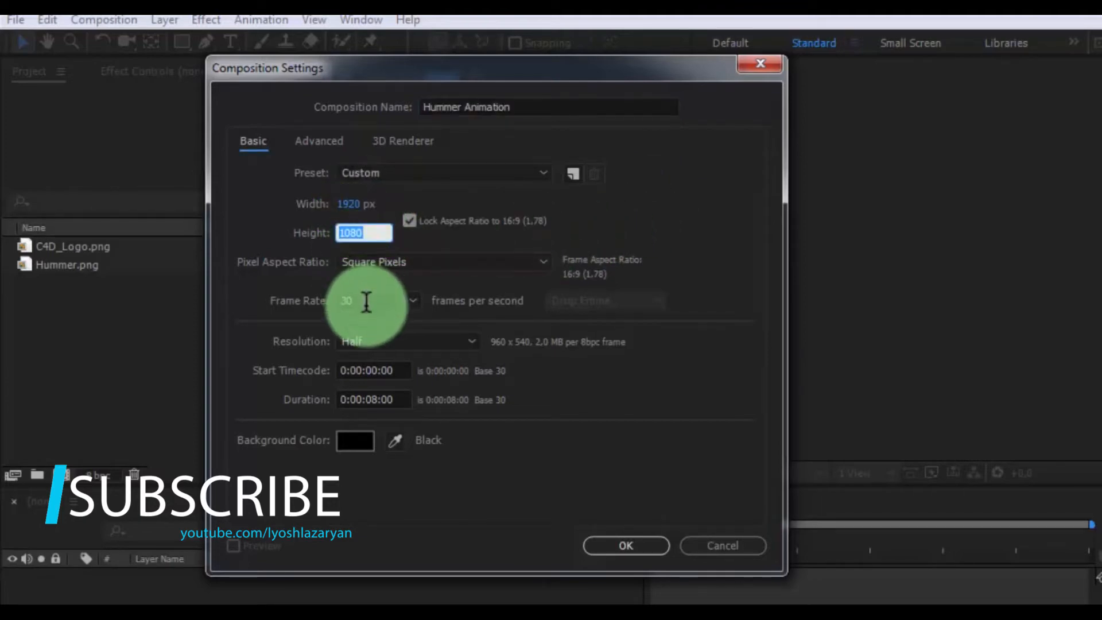
pyautogui.click(373, 400)
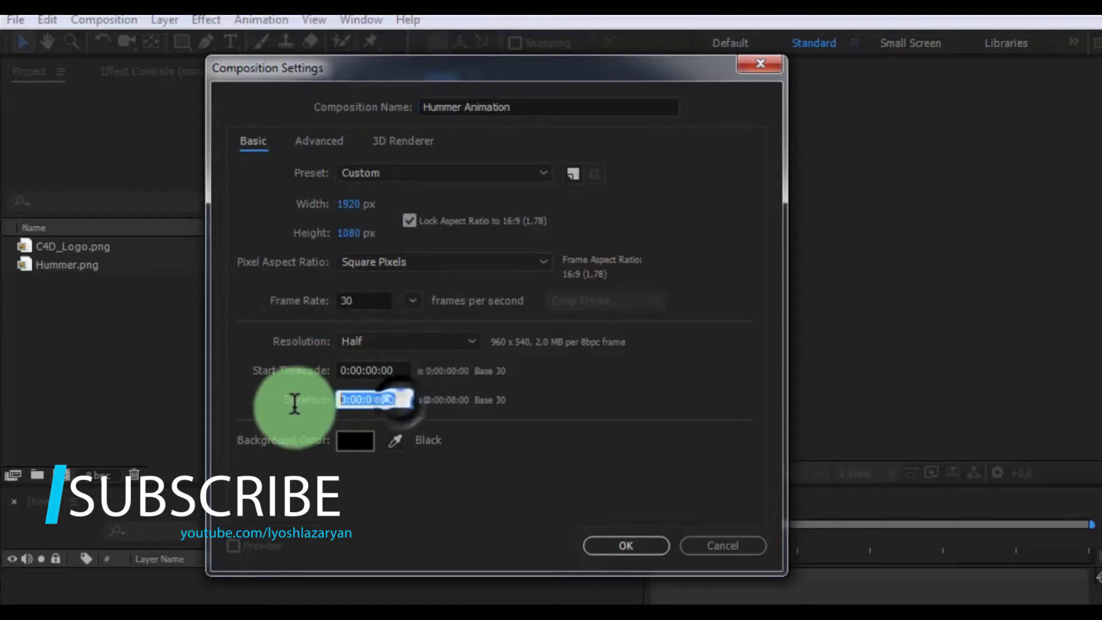
pyautogui.click(625, 545)
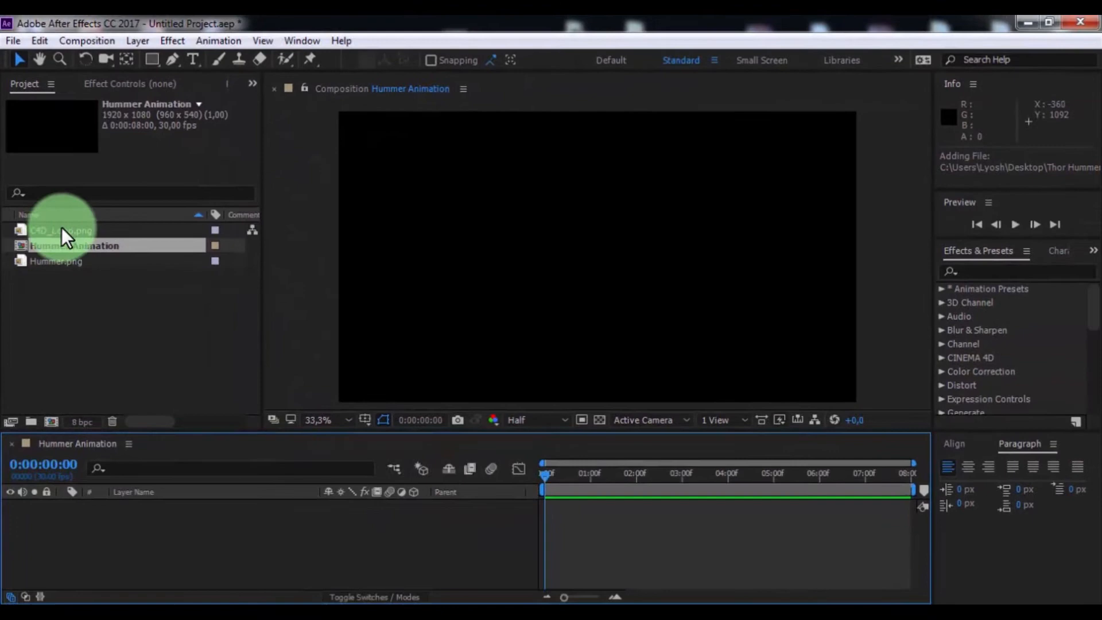
# - Add C4D_Logo.png to the timeline, scale it up, and pre-compose it as Logo
pyautogui.moveTo(62, 230); pyautogui.dragTo(141, 506)
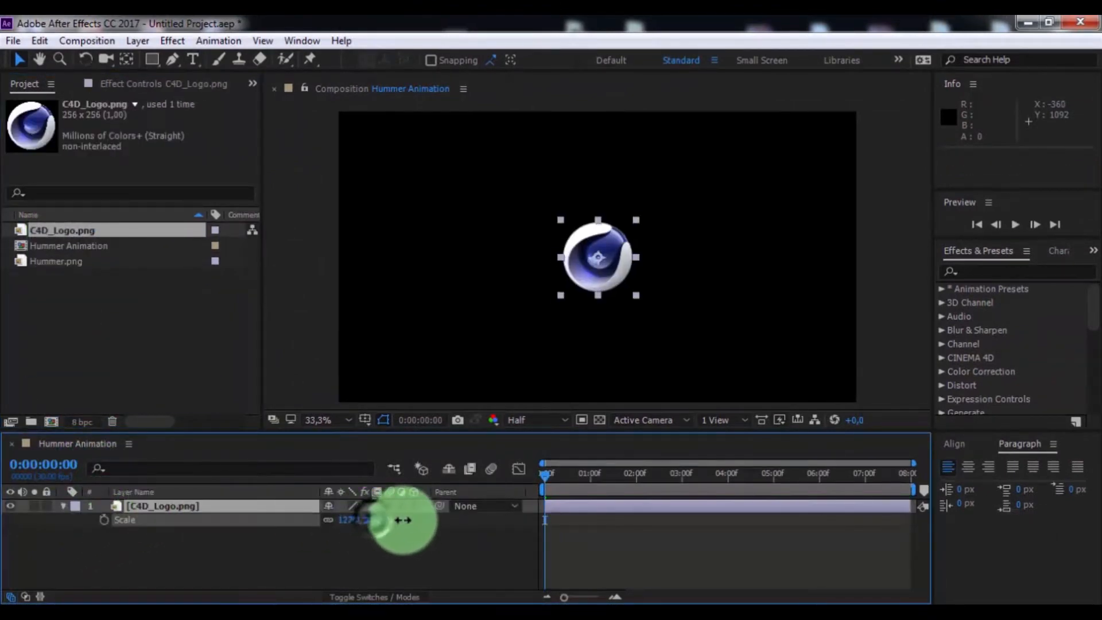
pyautogui.moveTo(401, 520); pyautogui.dragTo(432, 514)
pyautogui.write('Logo')
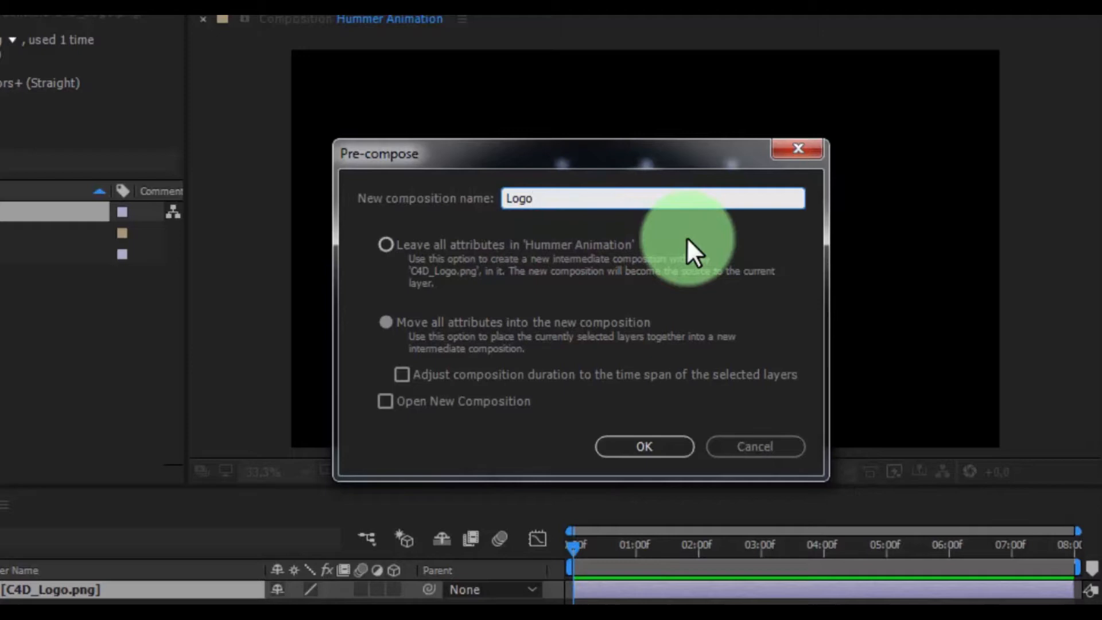
pyautogui.click(643, 447)
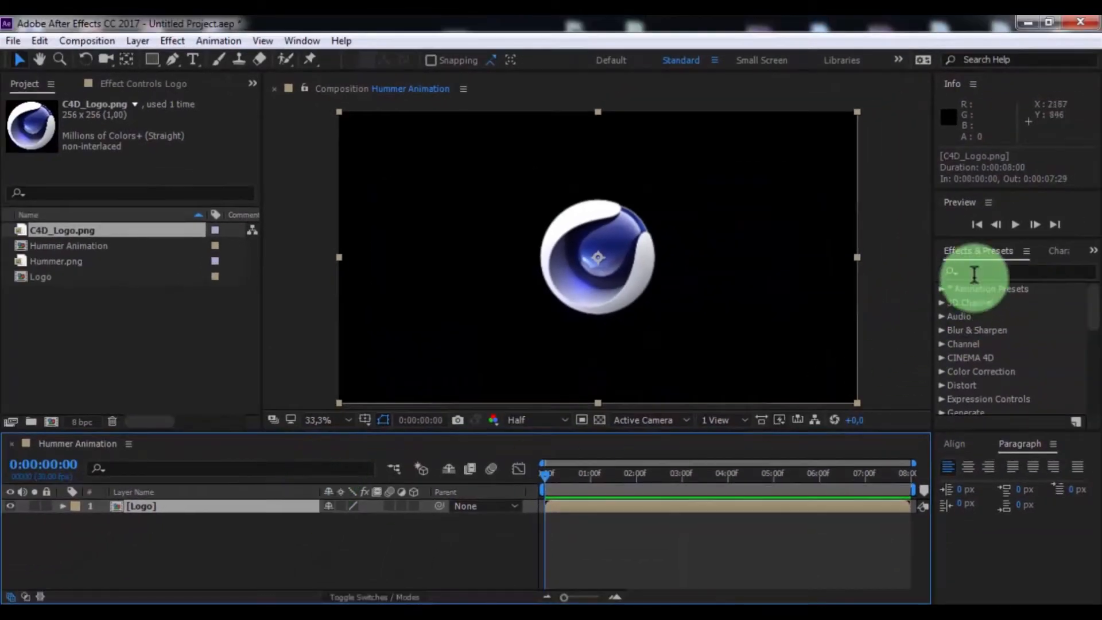
# - Apply CC Pixel Polly to Logo with smaller pieces, starting at 3 s, bursting from lower-left
pyautogui.write('cc')
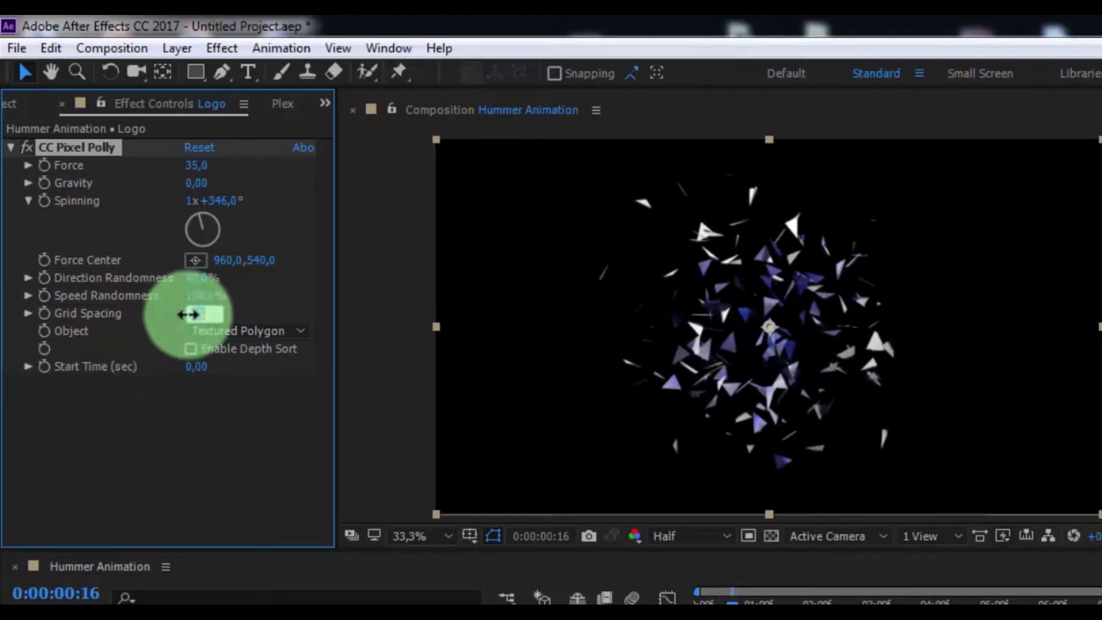
pyautogui.moveTo(190, 313); pyautogui.dragTo(225, 314)
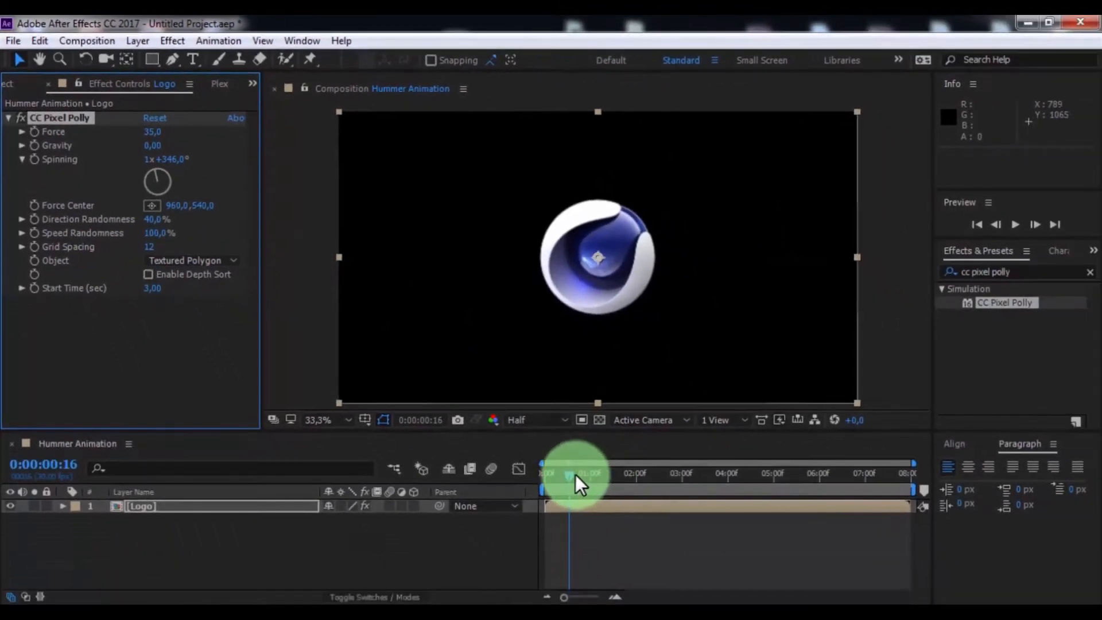
pyautogui.moveTo(569, 473); pyautogui.dragTo(696, 473)
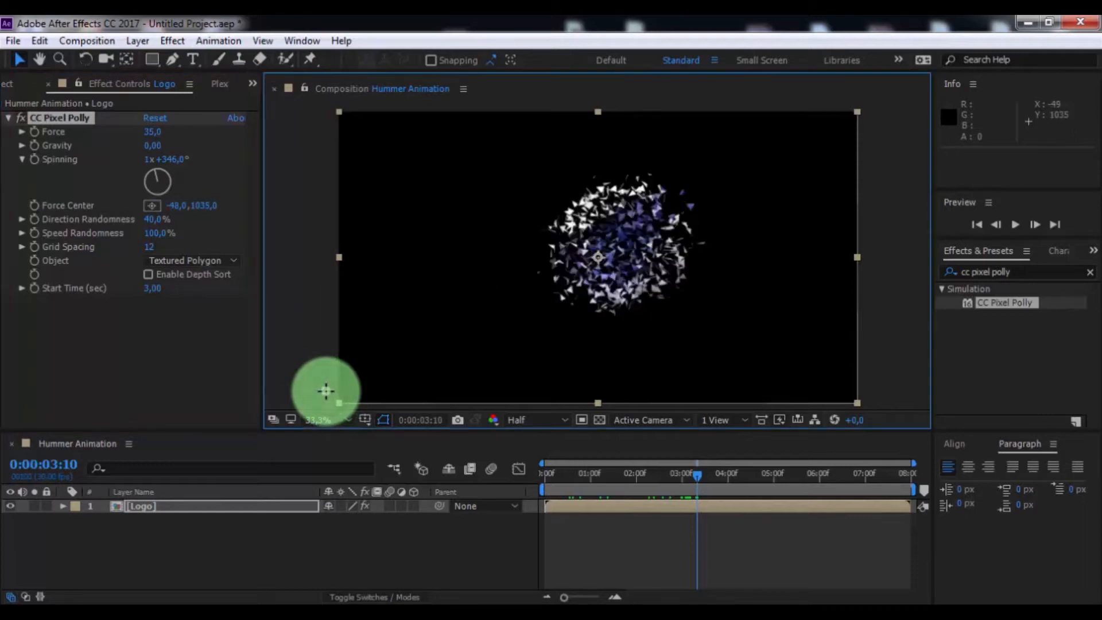
pyautogui.moveTo(341, 403); pyautogui.dragTo(311, 391)
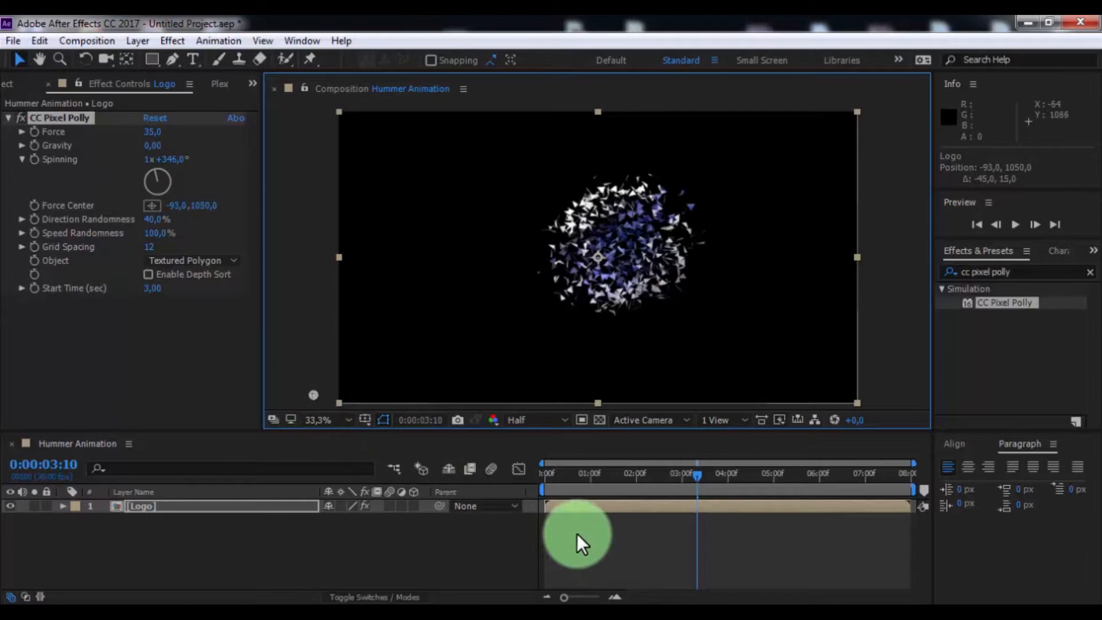
pyautogui.moveTo(695, 475); pyautogui.dragTo(610, 474)
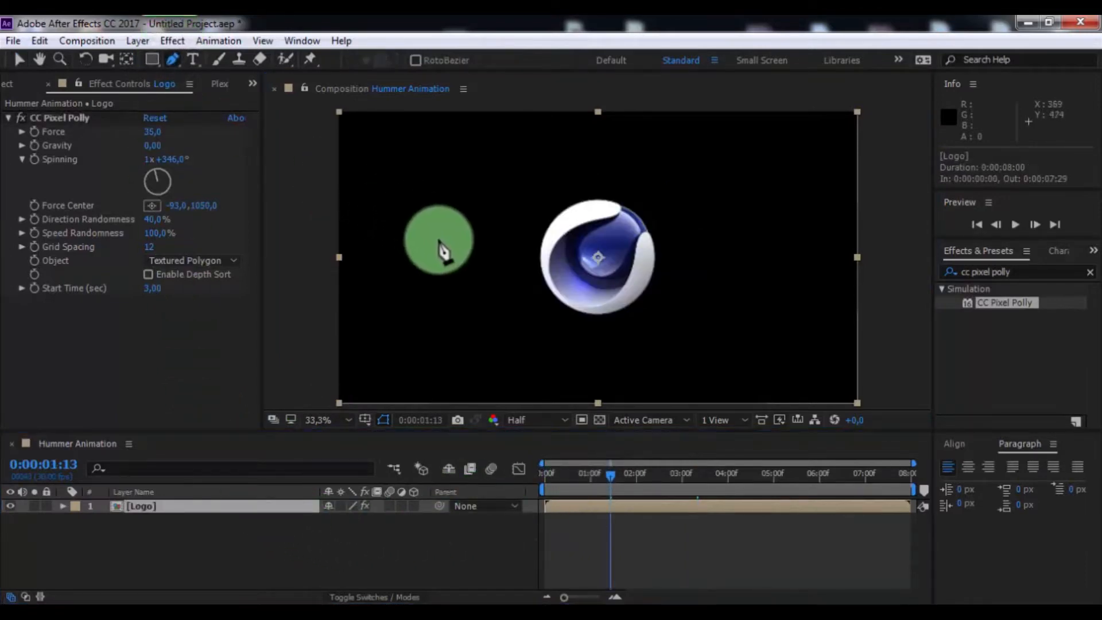
# - Draw a slanted four-point strip mask on Logo, duplicate the layer, and invert one mask
pyautogui.moveTo(439, 239); pyautogui.dragTo(530, 275)
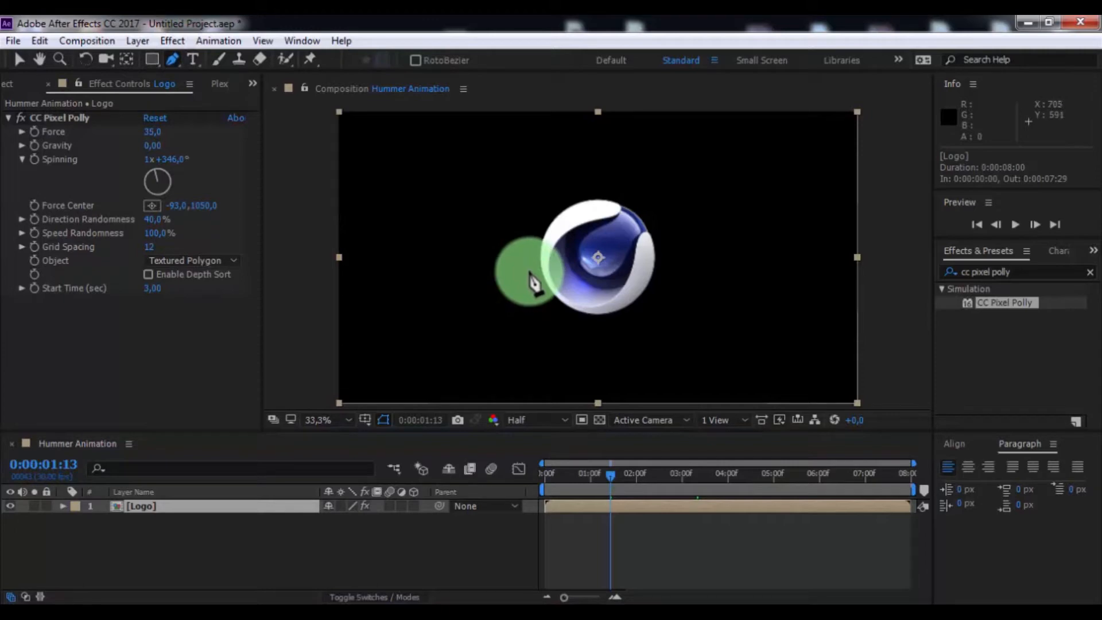
pyautogui.moveTo(526, 270); pyautogui.dragTo(759, 197)
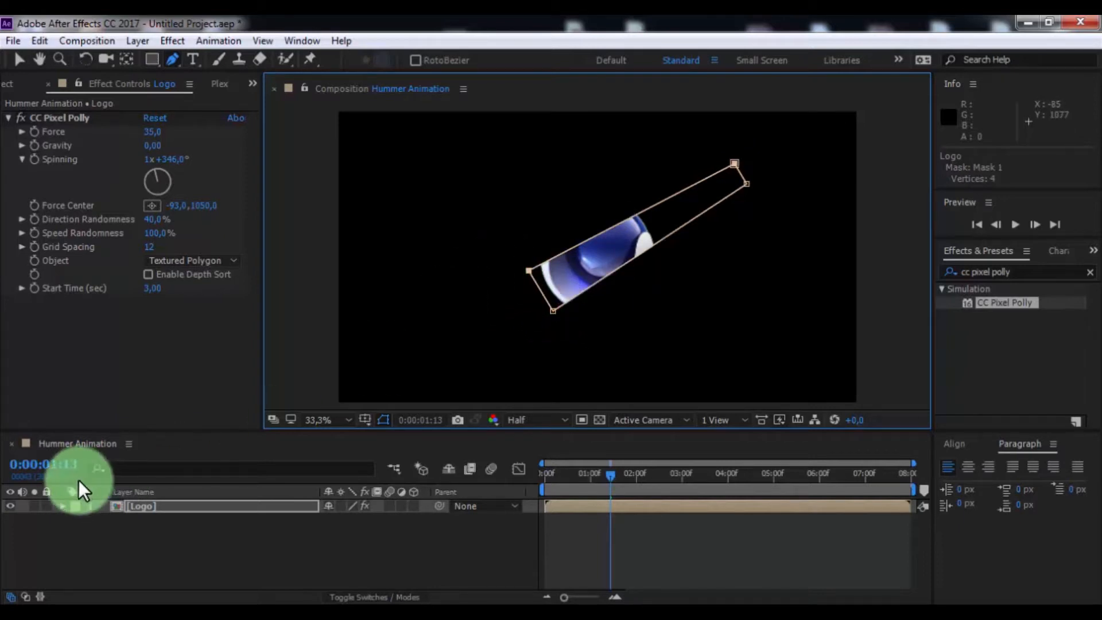
pyautogui.press('ctrl+d')
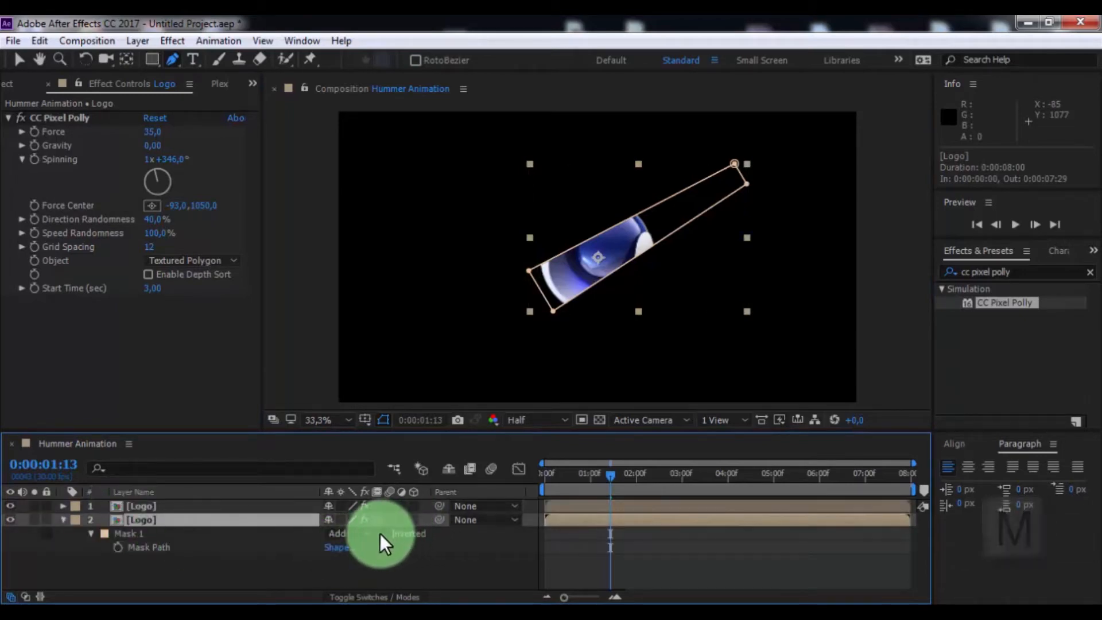
pyautogui.click(384, 533)
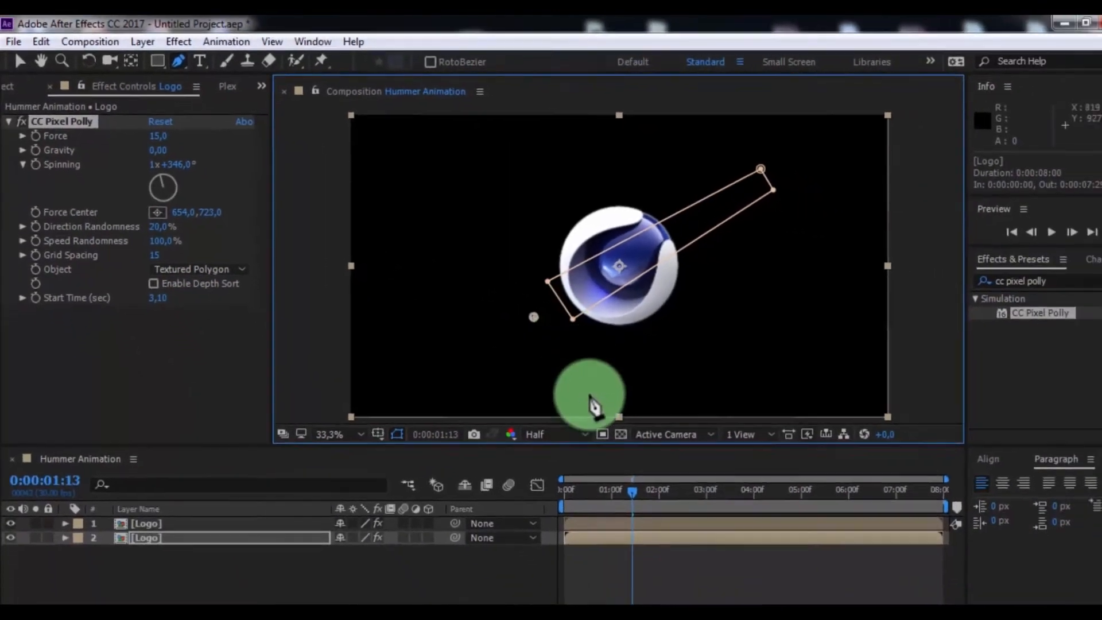
# - Reposition the second copy's shatter burst point and preview the strip shattering after 3 s
pyautogui.moveTo(632, 492); pyautogui.dragTo(685, 492)
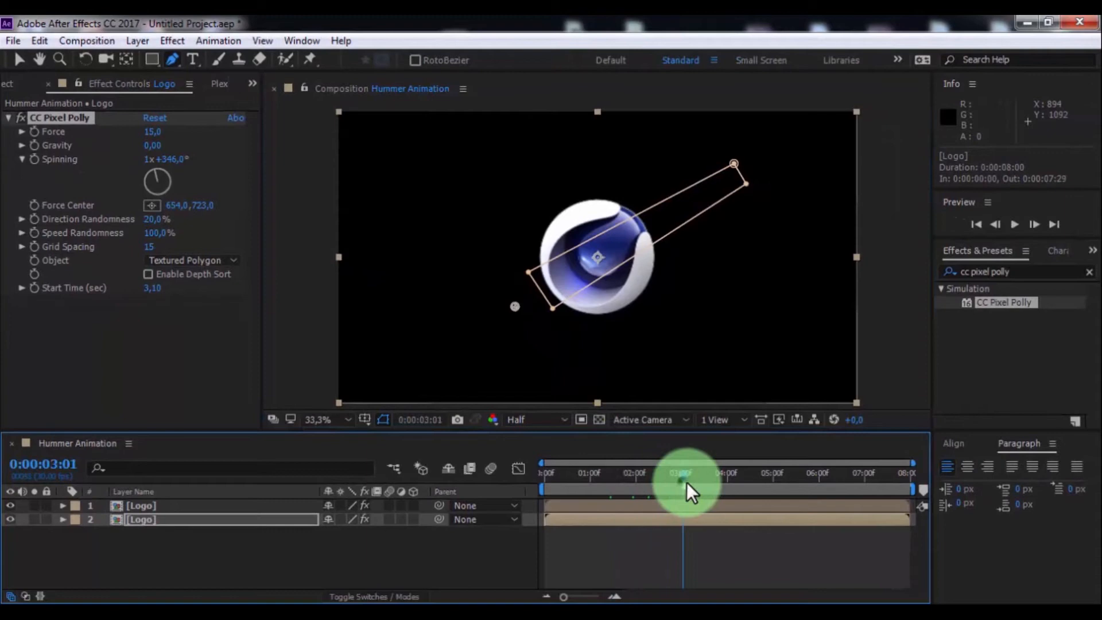
pyautogui.moveTo(686, 485); pyautogui.dragTo(727, 485)
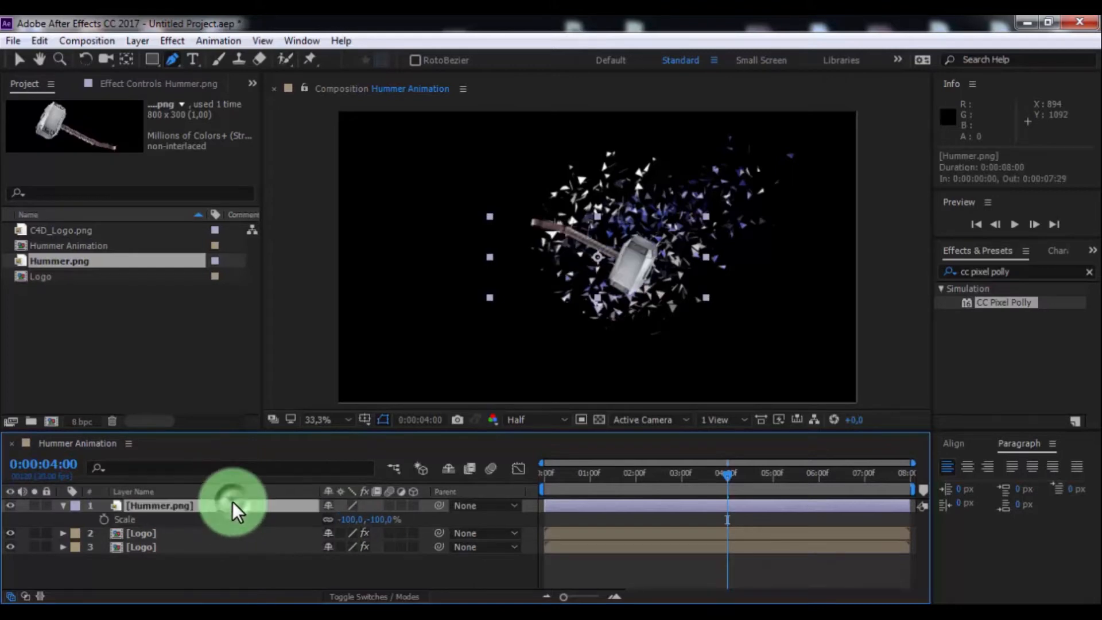
# - Rotate the hammer to -55° and place its head over the logo
pyautogui.press('r')
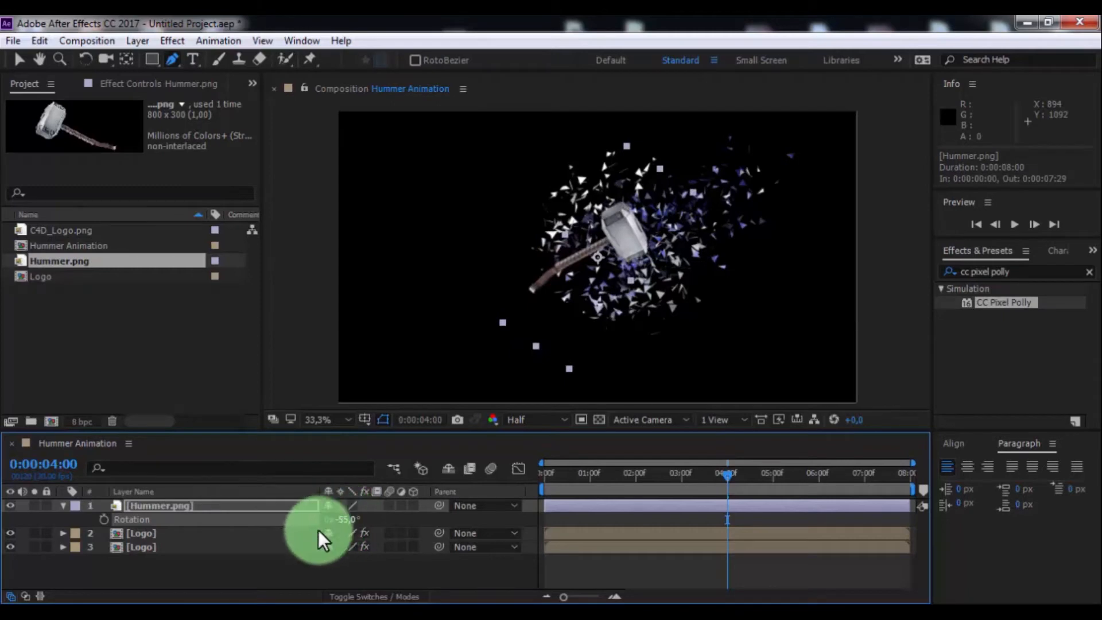
pyautogui.press('p')
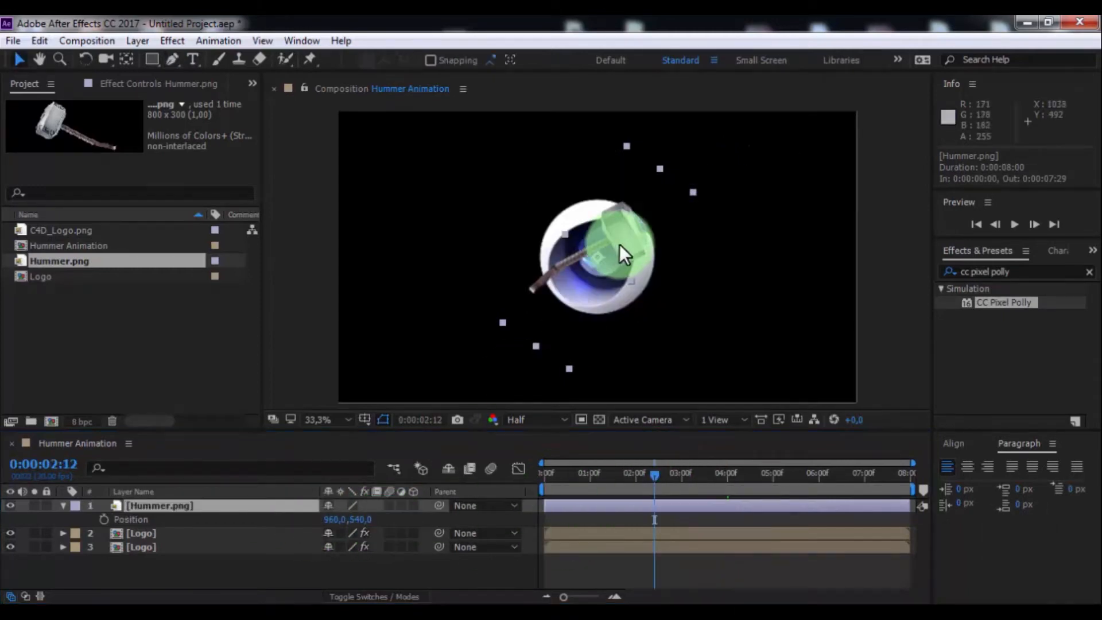
pyautogui.moveTo(625, 253); pyautogui.dragTo(295, 404)
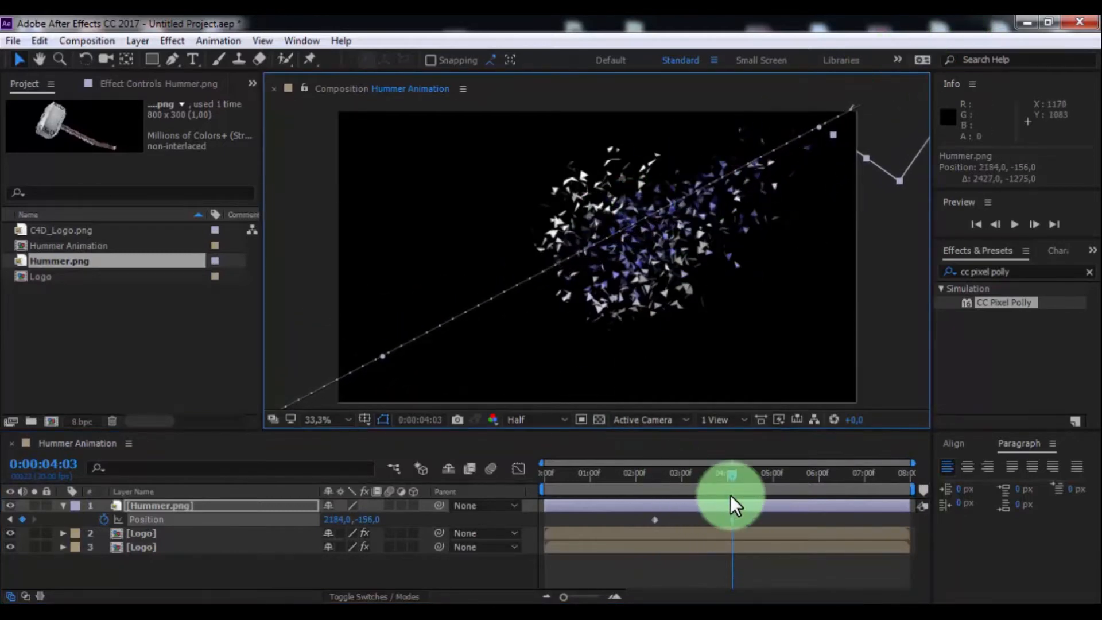
# - Reshape the hammer's flight path and stack it between the two Logo layers at impact
pyautogui.moveTo(731, 492); pyautogui.dragTo(680, 478)
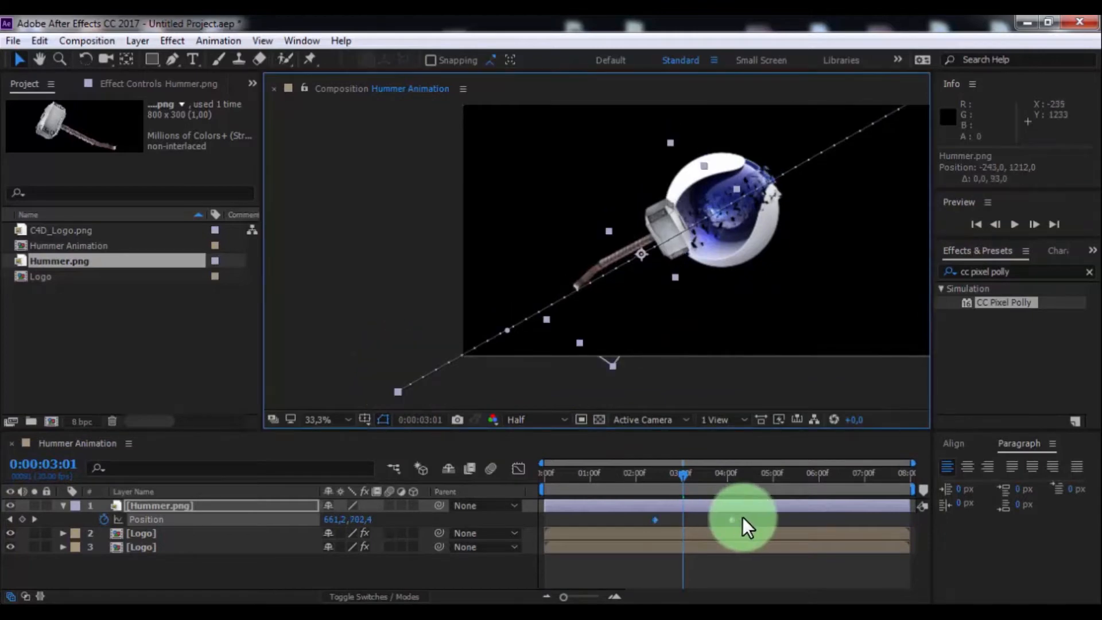
pyautogui.moveTo(745, 519); pyautogui.dragTo(653, 518)
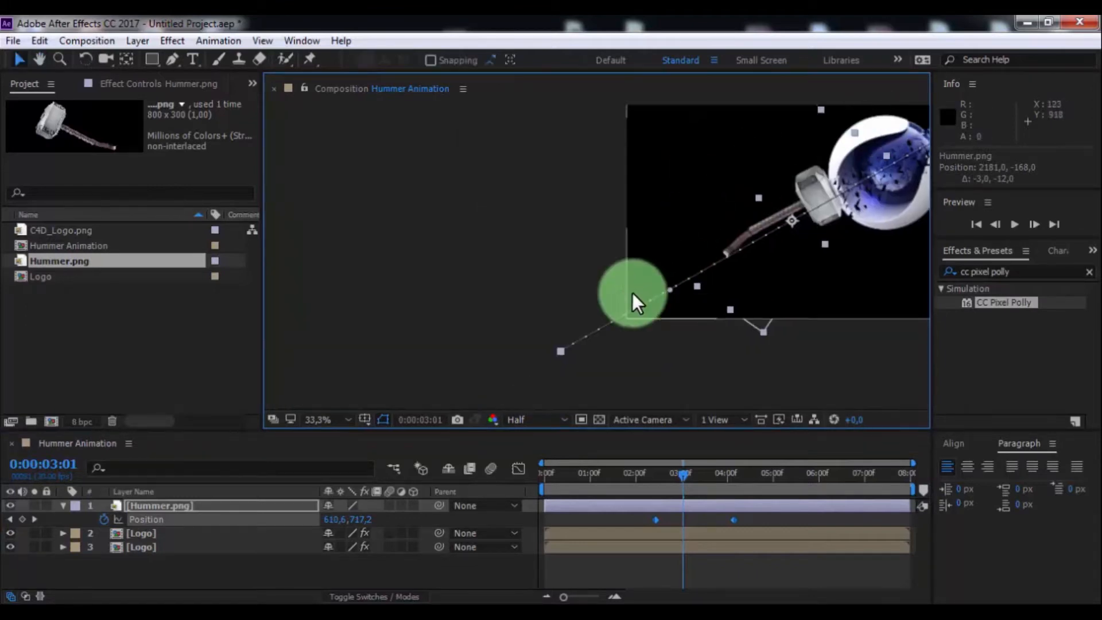
pyautogui.moveTo(633, 295); pyautogui.dragTo(565, 358)
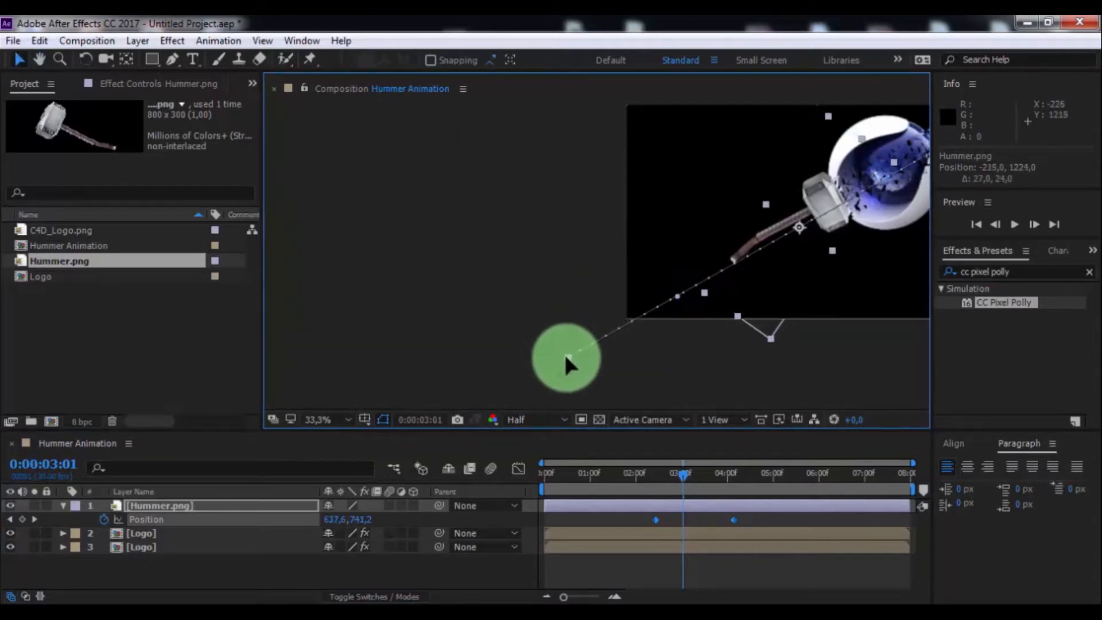
pyautogui.moveTo(566, 362); pyautogui.dragTo(576, 366)
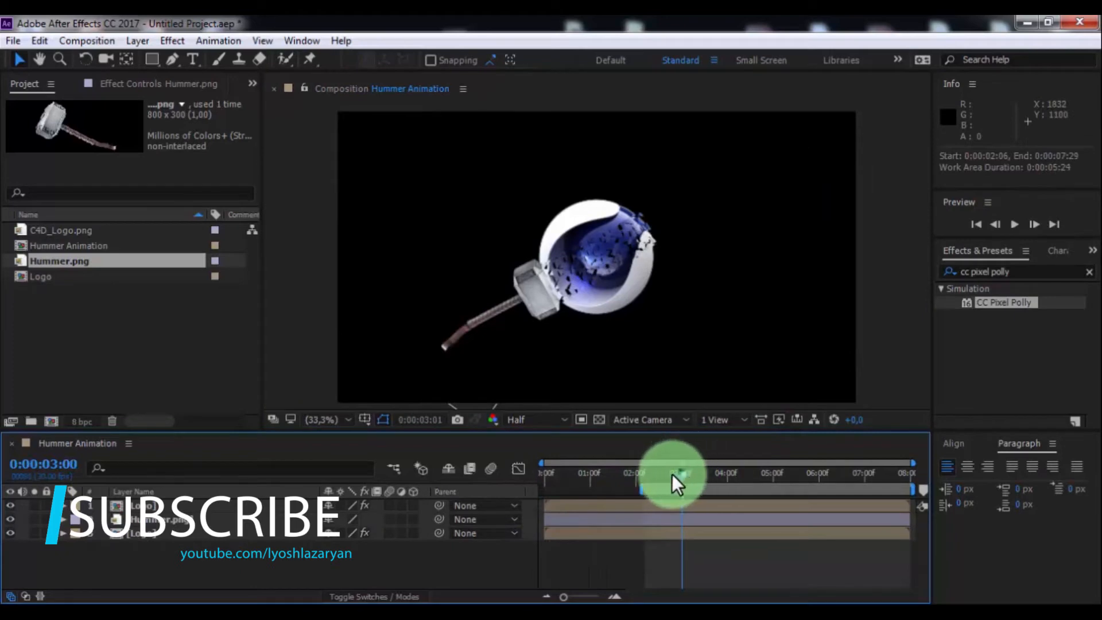
pyautogui.click(1014, 225)
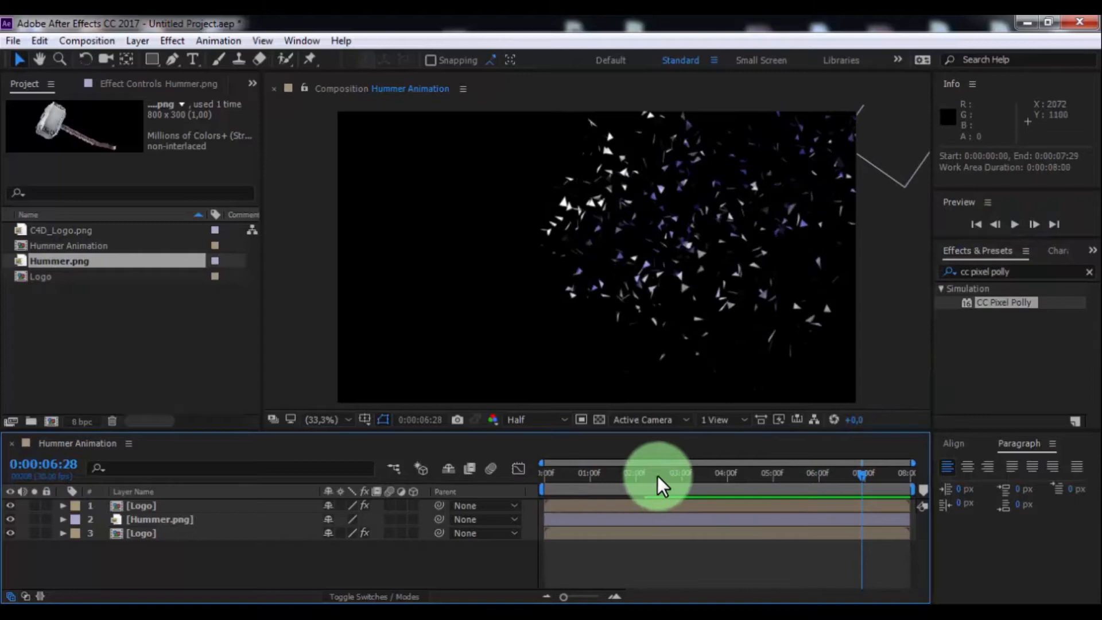
pyautogui.moveTo(640, 485); pyautogui.dragTo(686, 485)
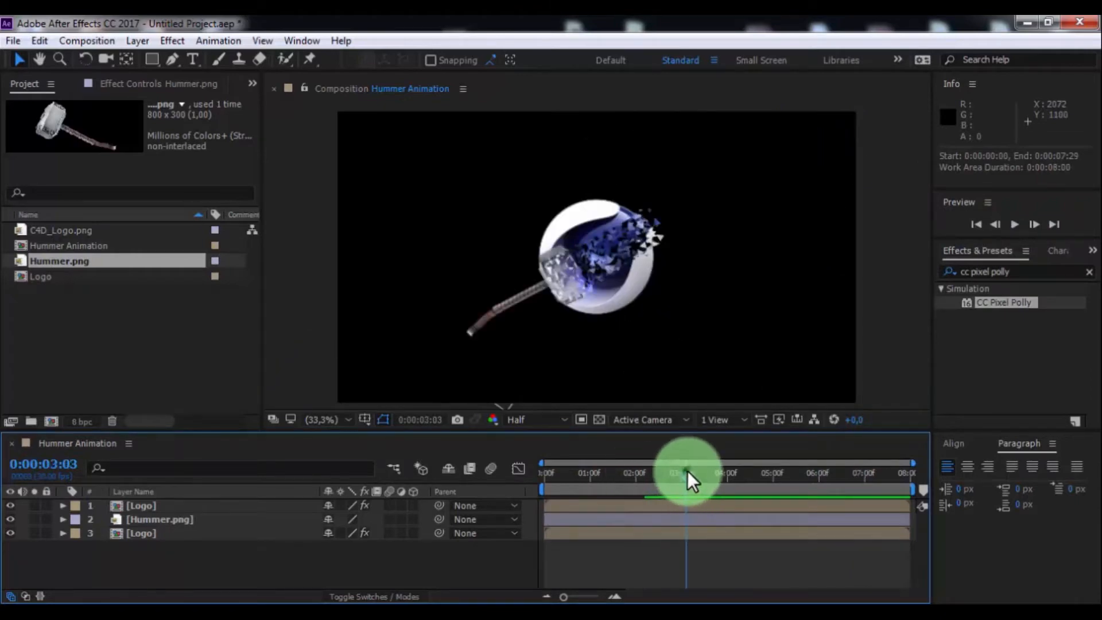
# - Pre-compose the hammer layer as 'Hummer', moving all attributes into the new comp
pyautogui.rightClick(160, 519)
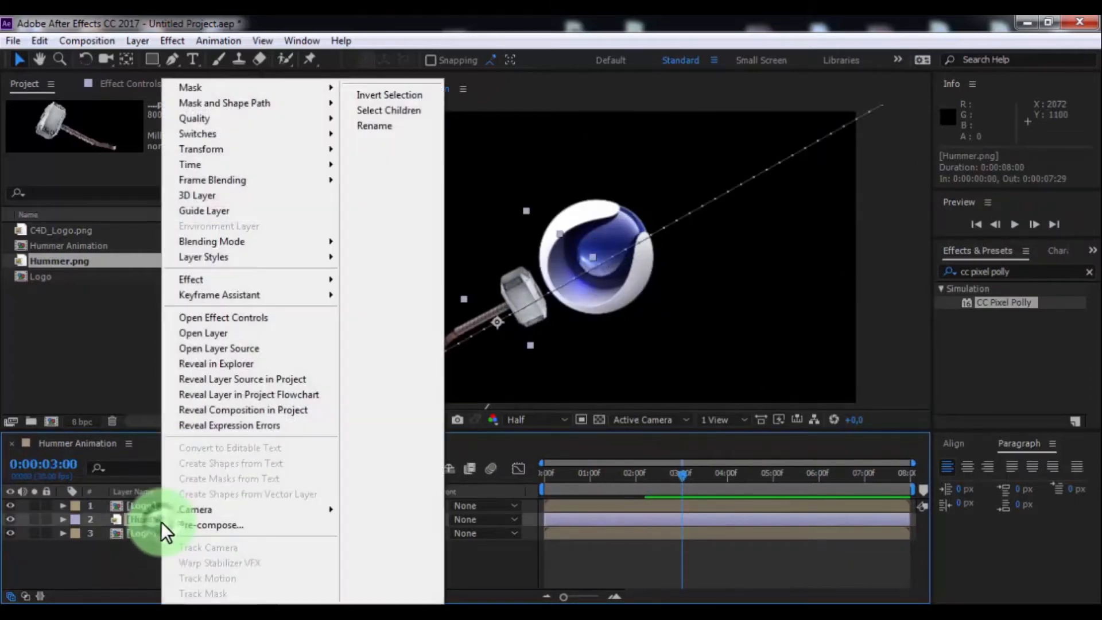
pyautogui.click(213, 524)
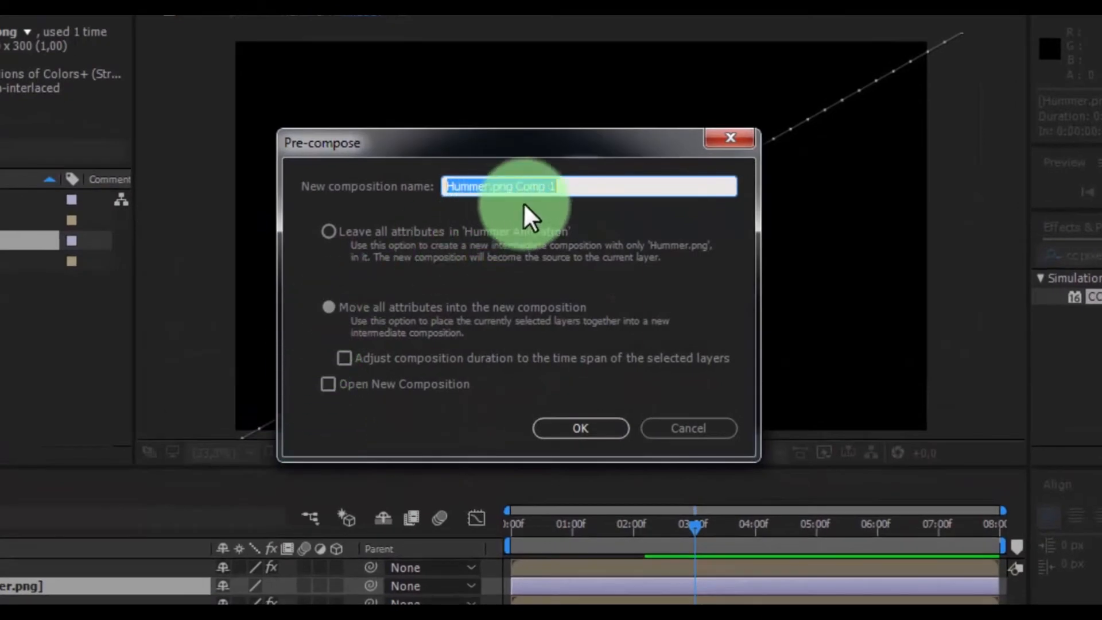
pyautogui.write('Hummer')
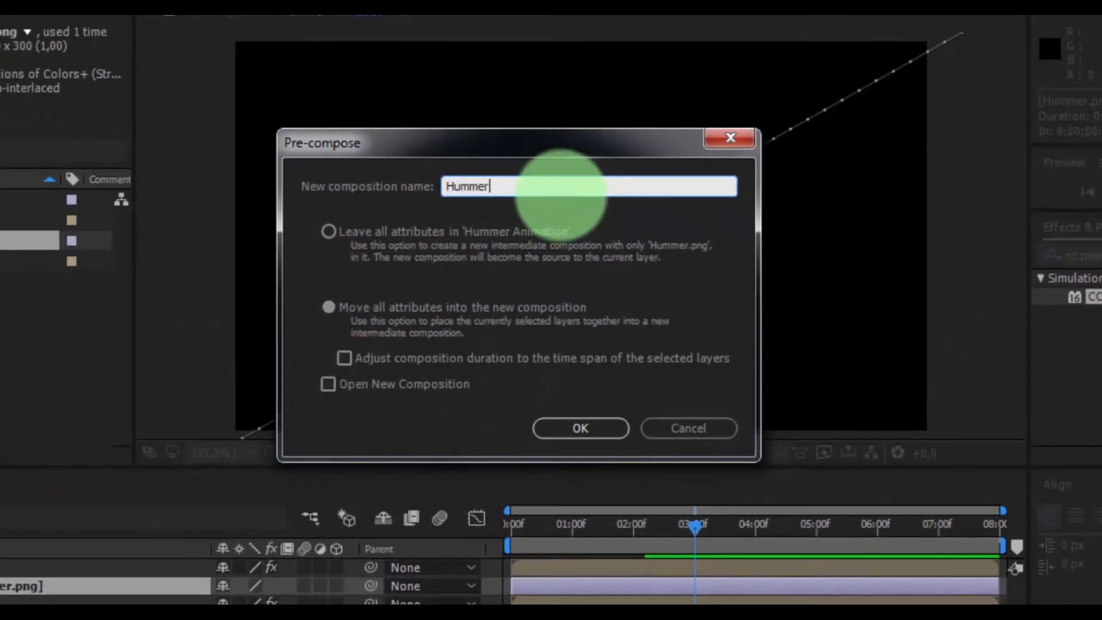
pyautogui.click(327, 307)
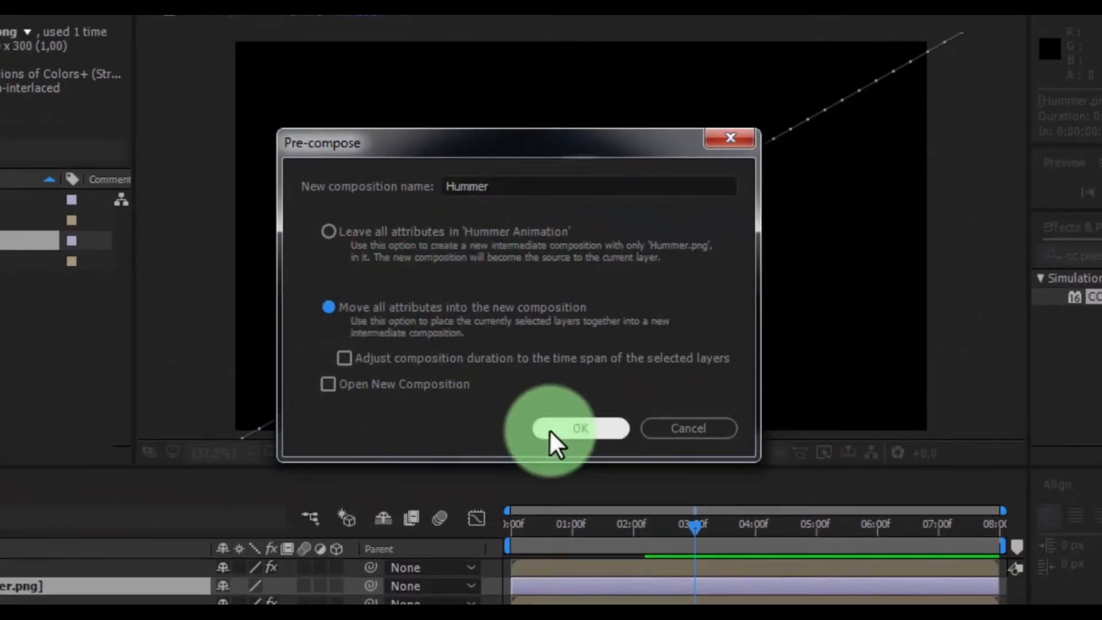
pyautogui.click(579, 428)
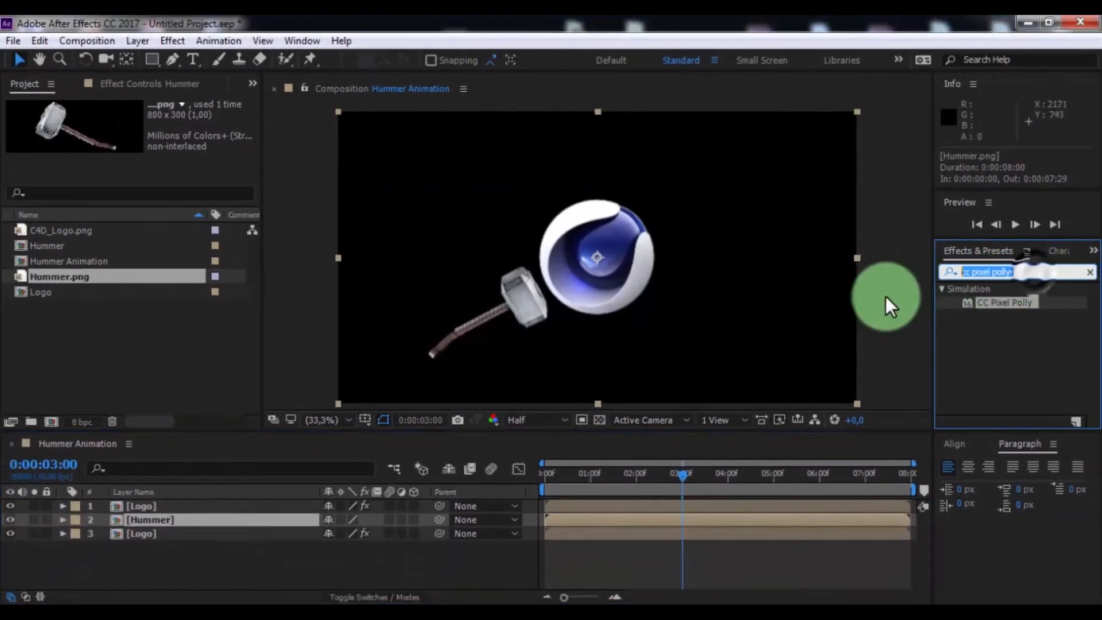
# - Apply CC Radial Fast Blur to Hummer and shift its blur center
pyautogui.write('cc rad')
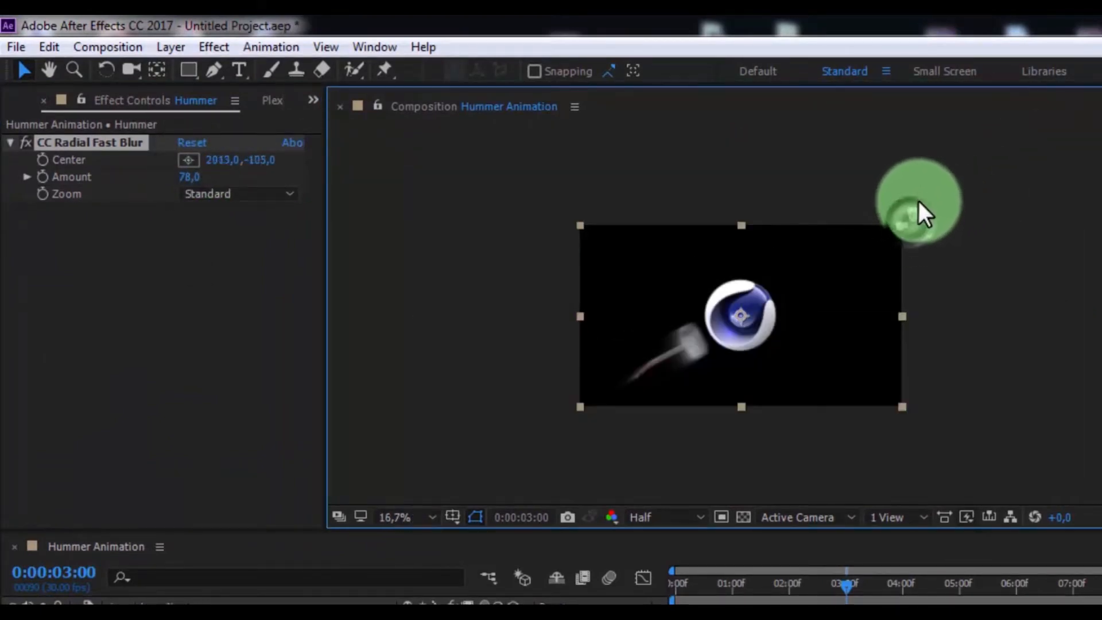
pyautogui.moveTo(914, 203); pyautogui.dragTo(927, 225)
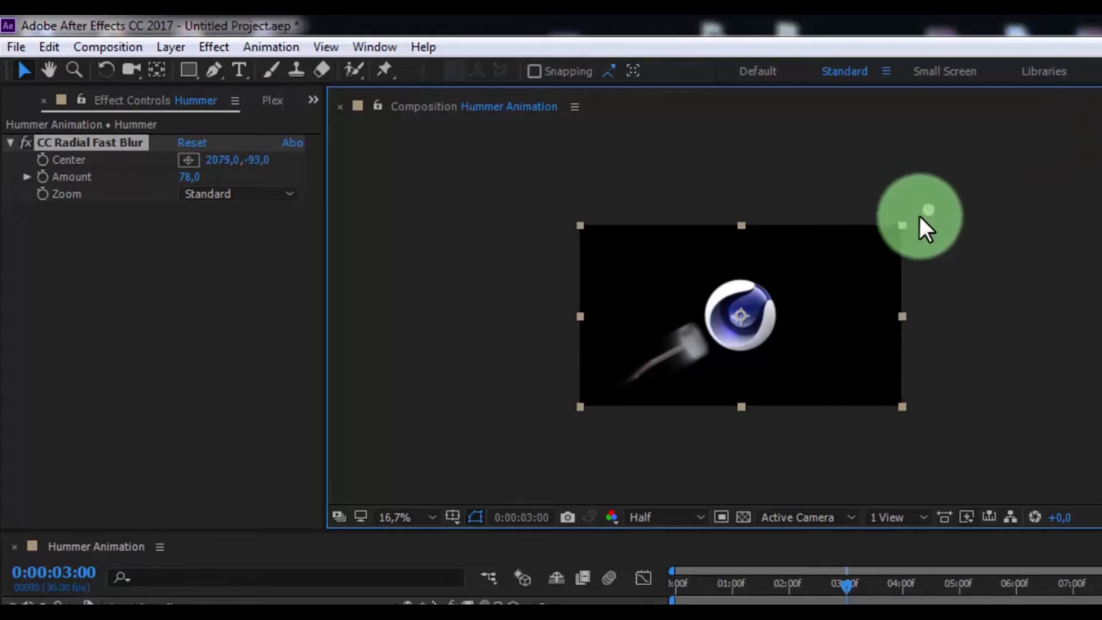
pyautogui.click(396, 517)
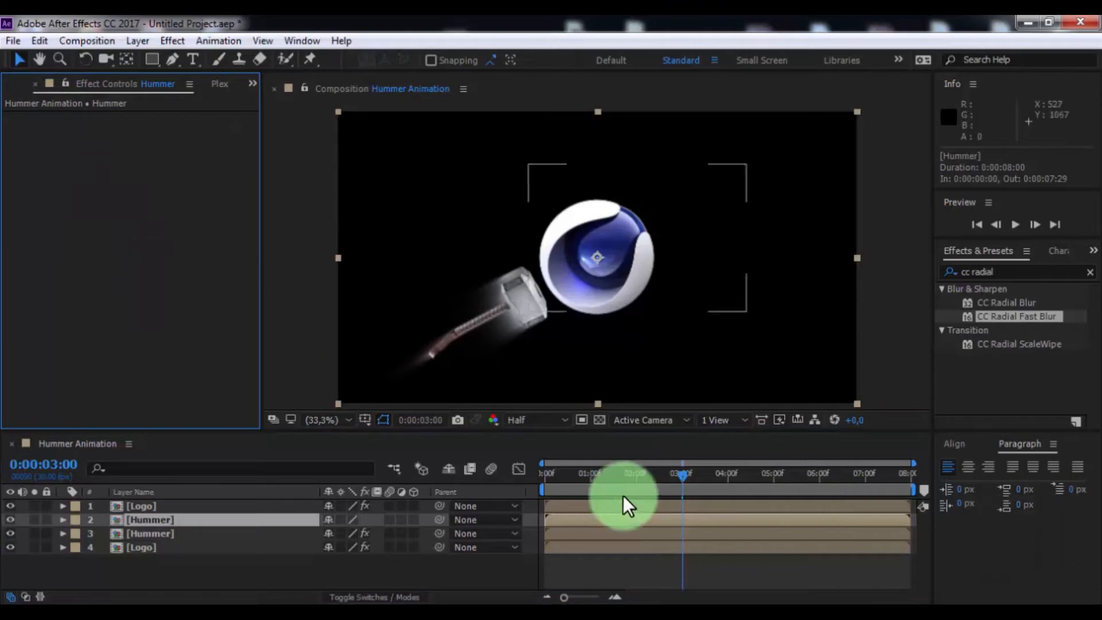
# - Create a new solid layer named BG
pyautogui.rightClick(147, 555)
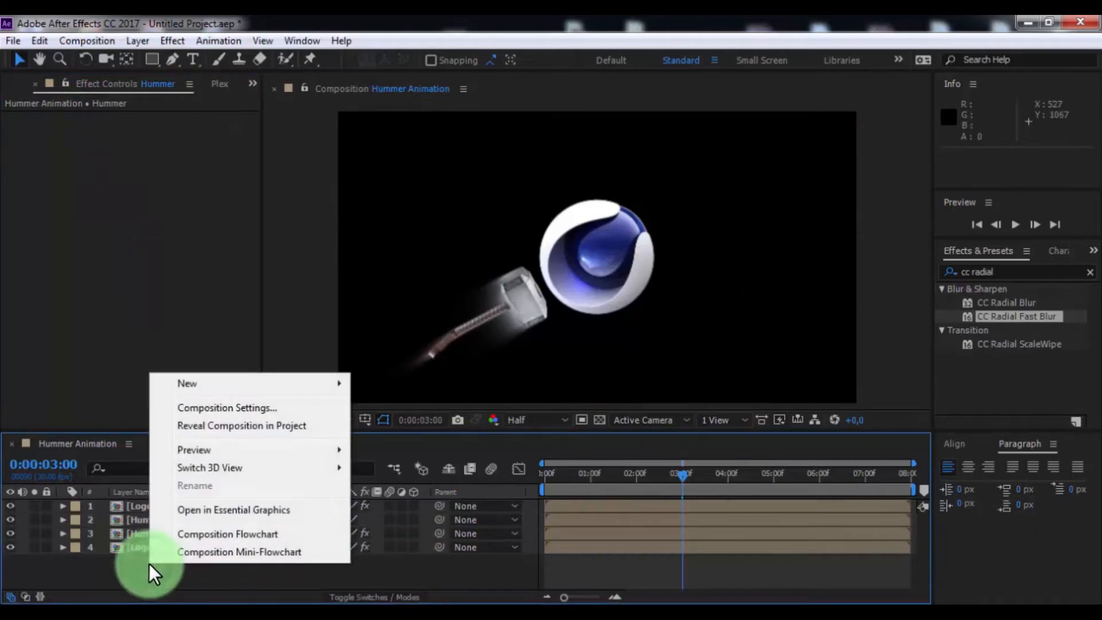
pyautogui.moveTo(188, 383)
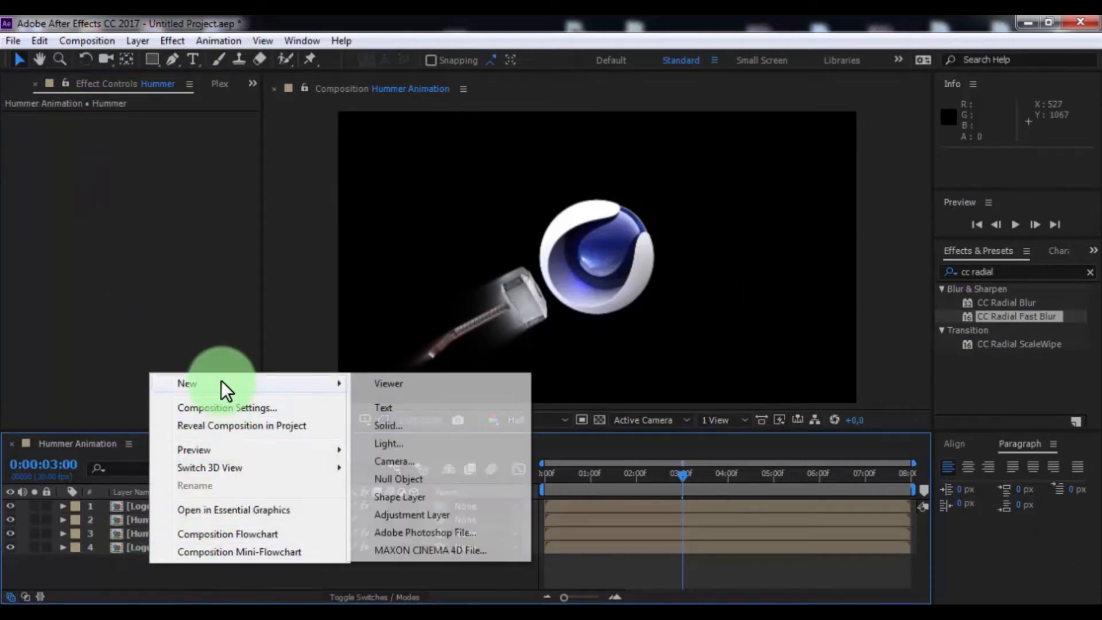
pyautogui.click(388, 425)
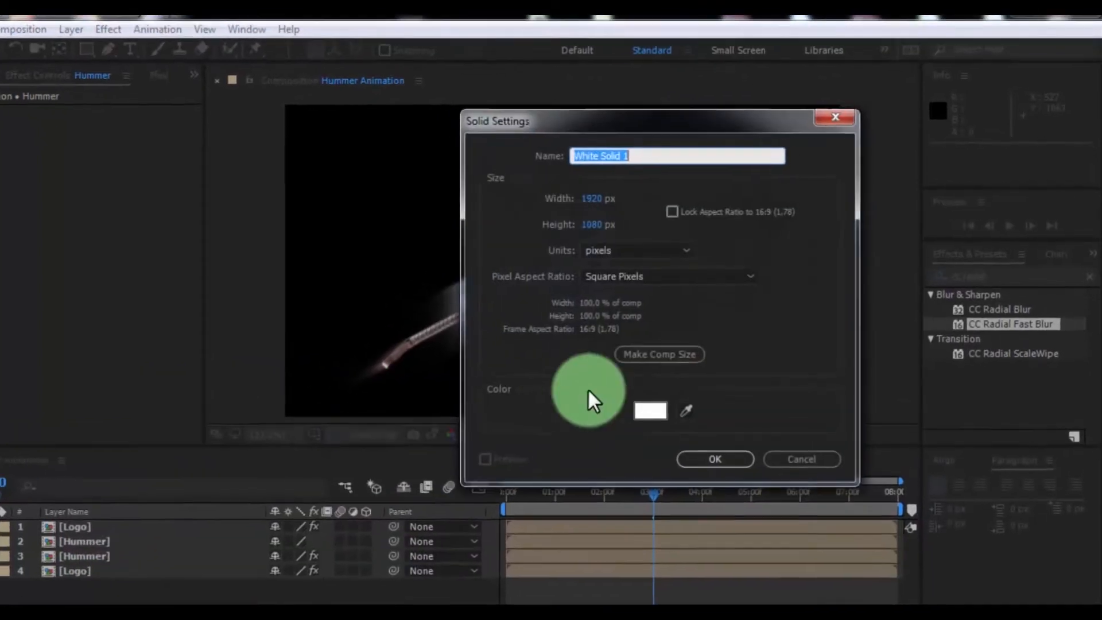
pyautogui.write('B')
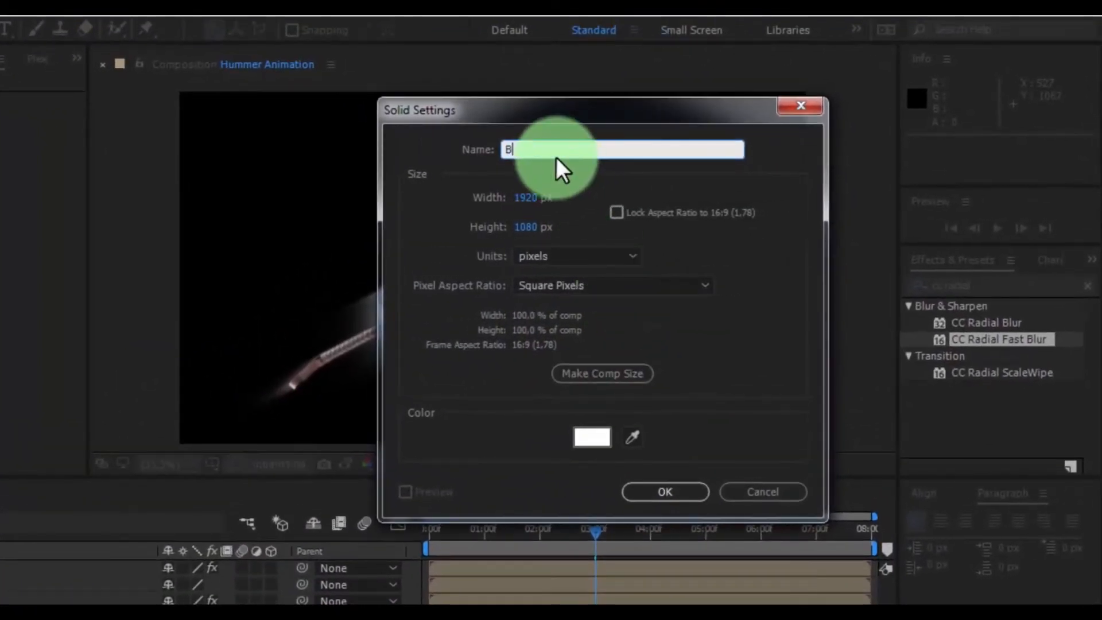
pyautogui.write('G')
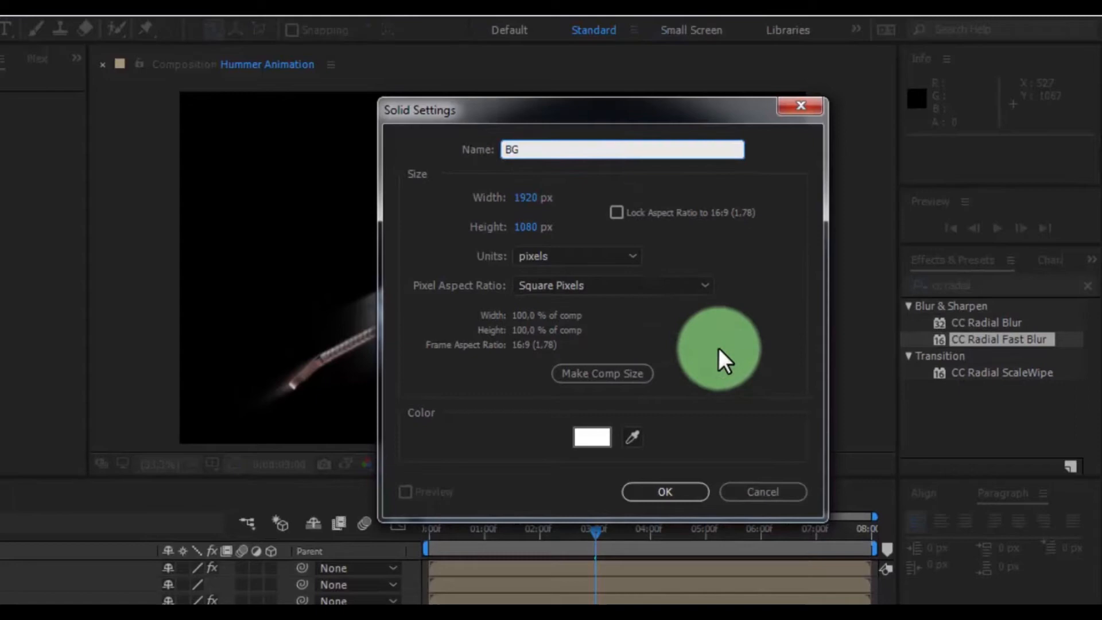
pyautogui.click(664, 491)
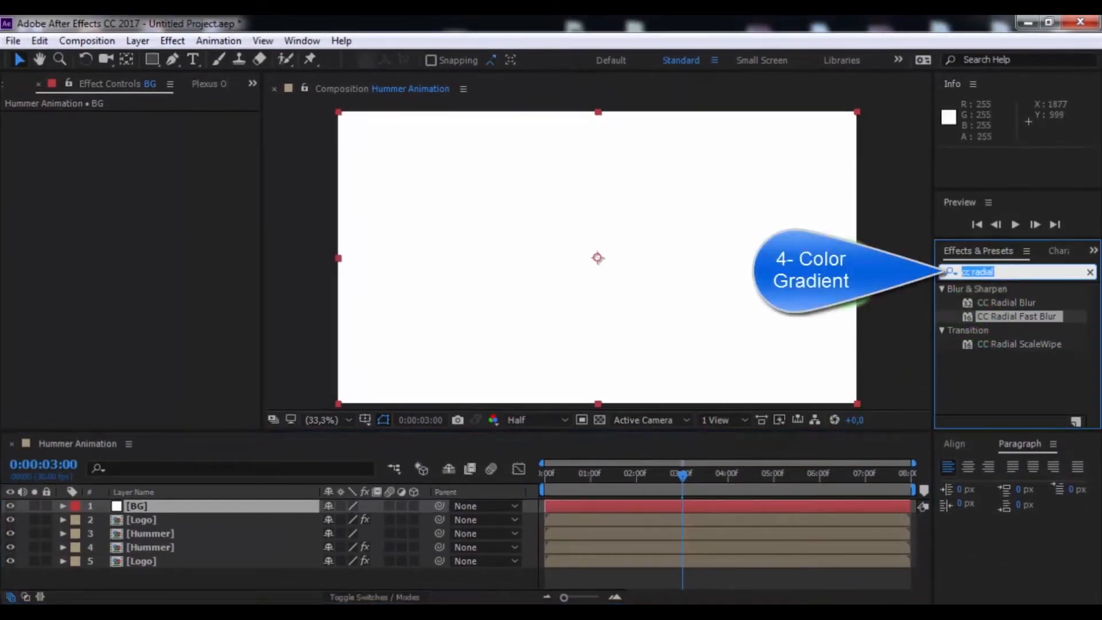
# - Apply 4-Color Gradient to BG, move it to the bottom, and use dark blue colours
pyautogui.write('4-')
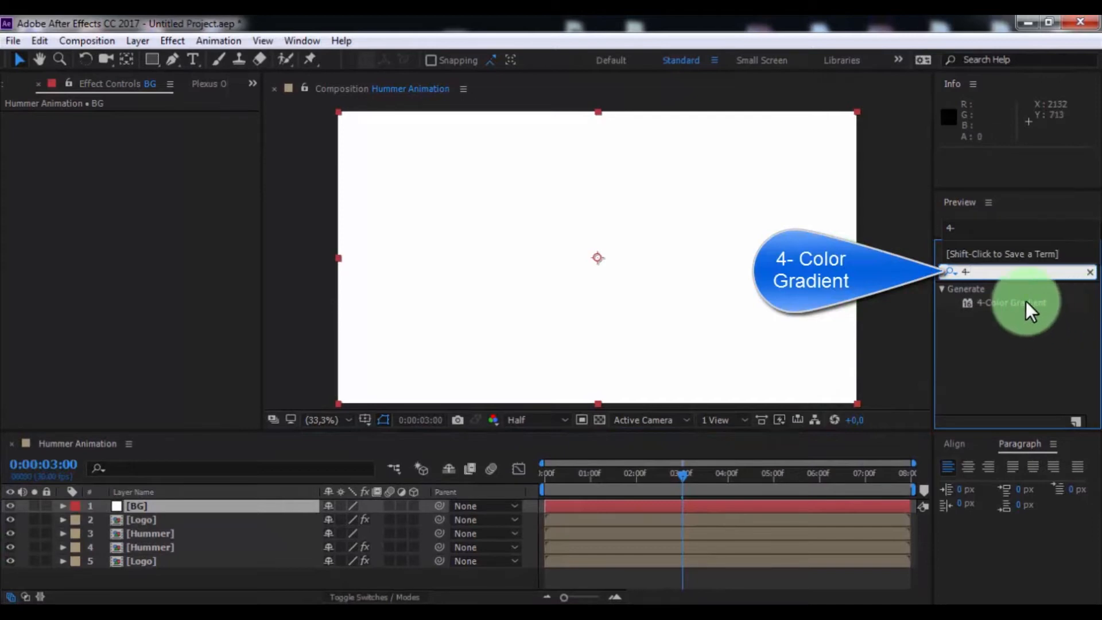
pyautogui.doubleClick(1012, 303)
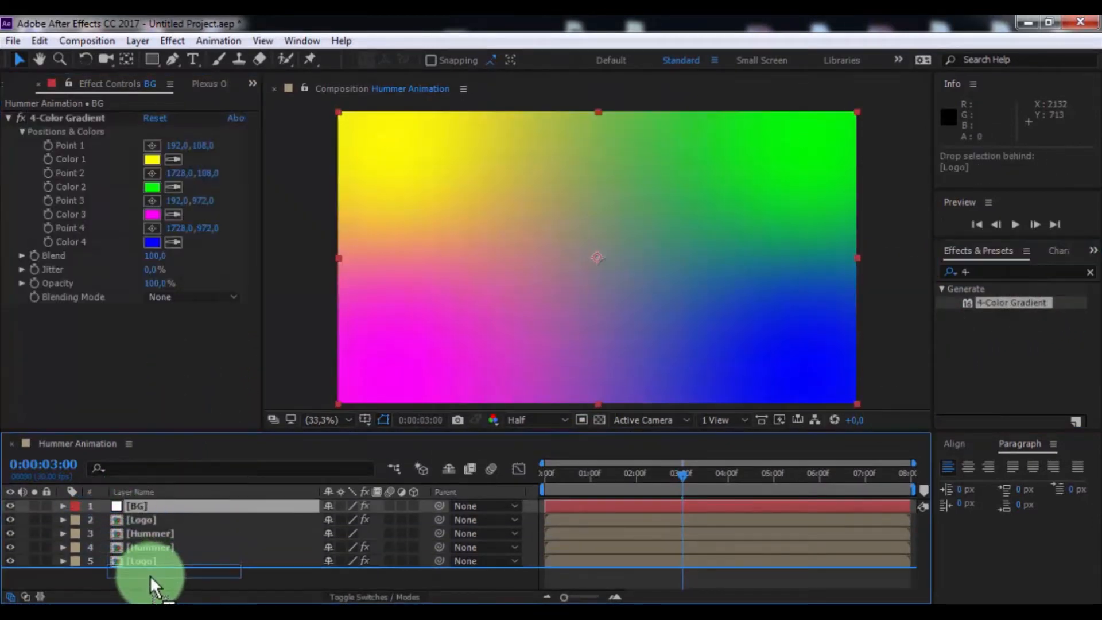
pyautogui.moveTo(176, 506); pyautogui.dragTo(176, 561)
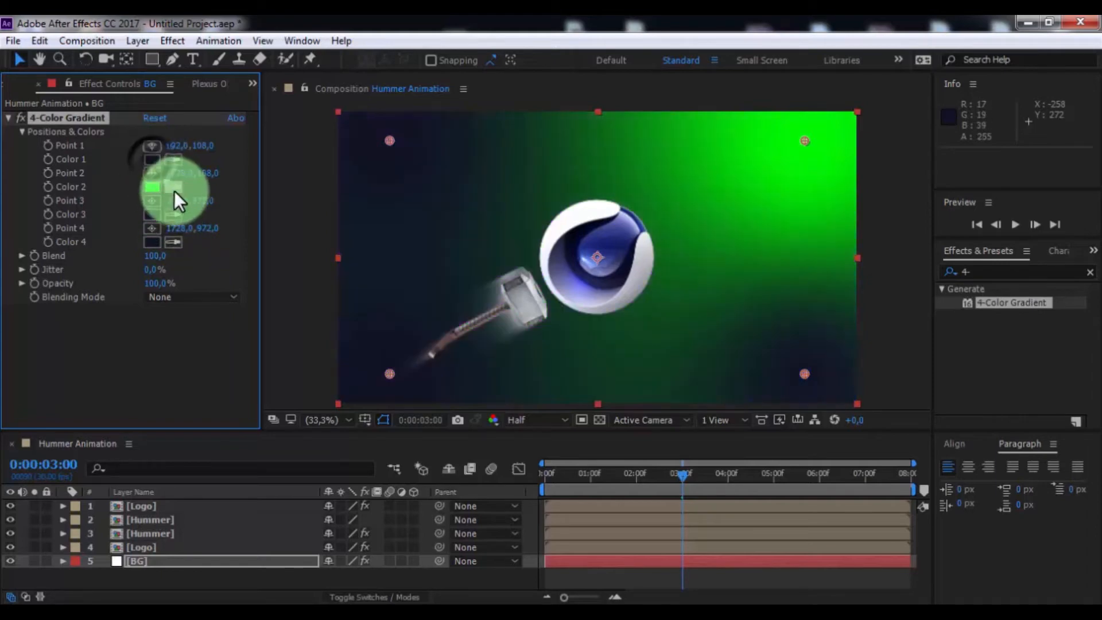
pyautogui.click(152, 186)
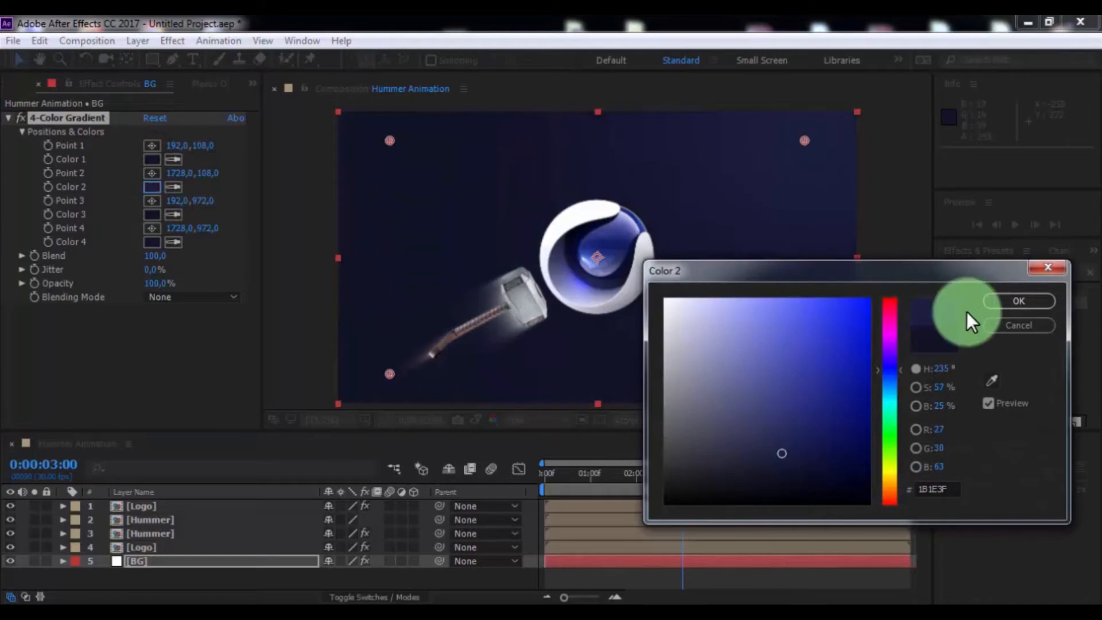
pyautogui.click(1017, 300)
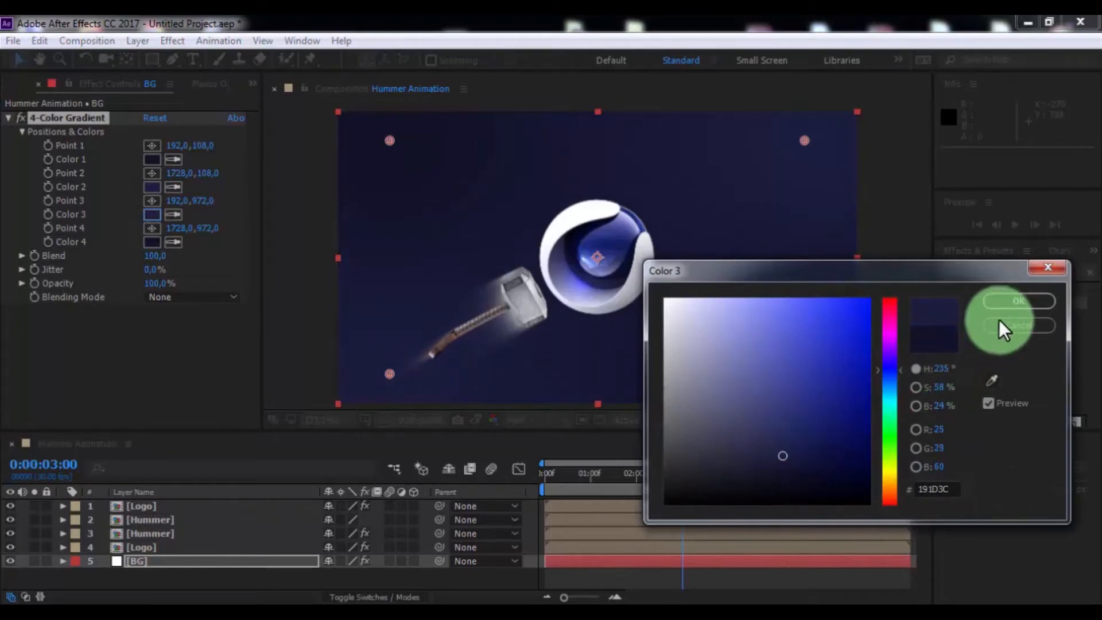
pyautogui.click(1015, 301)
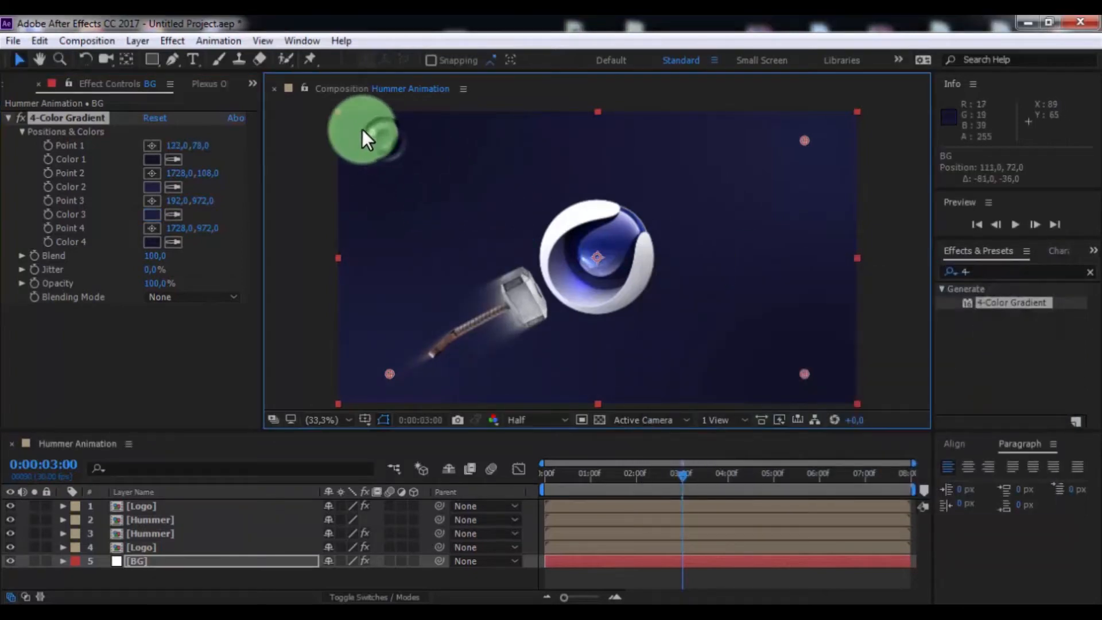
# - Move the gradient's bottom-right and top-left colour points across the frame
pyautogui.moveTo(365, 133); pyautogui.dragTo(804, 383)
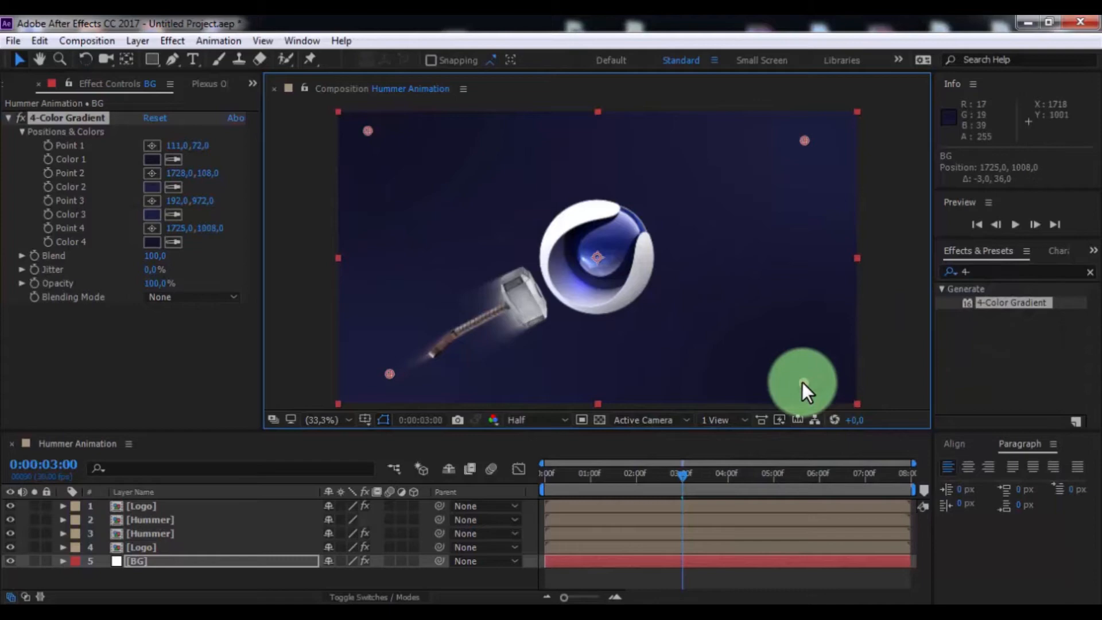
pyautogui.moveTo(804, 384); pyautogui.dragTo(376, 127)
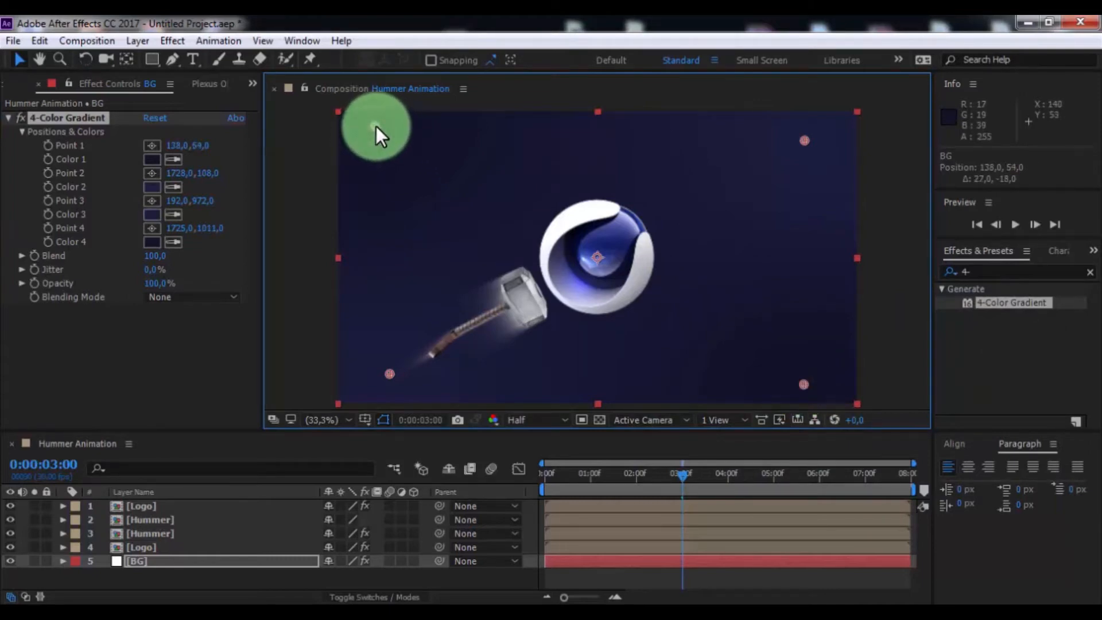
pyautogui.rightClick(169, 569)
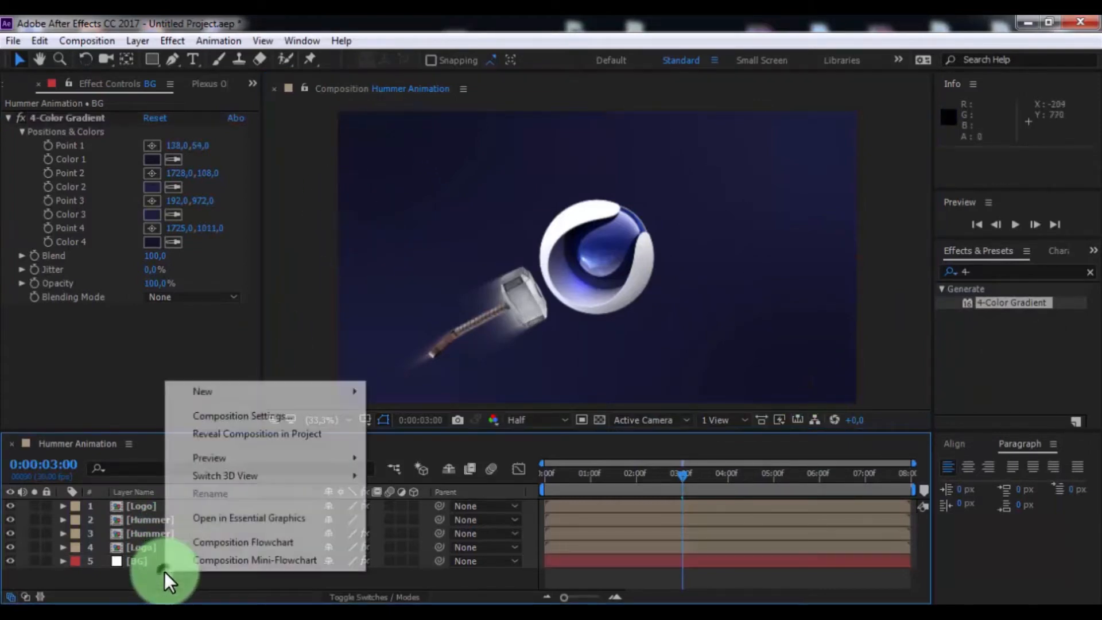
pyautogui.moveTo(203, 391)
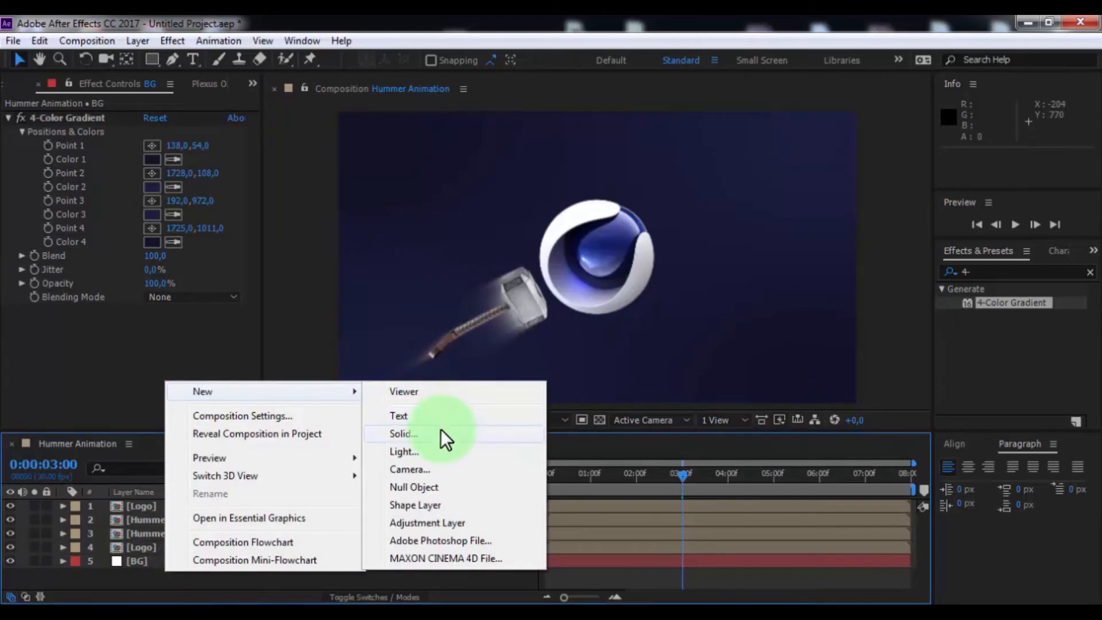
# - Create a blue-gray solid named Mask and give its mask a large feather
pyautogui.click(404, 433)
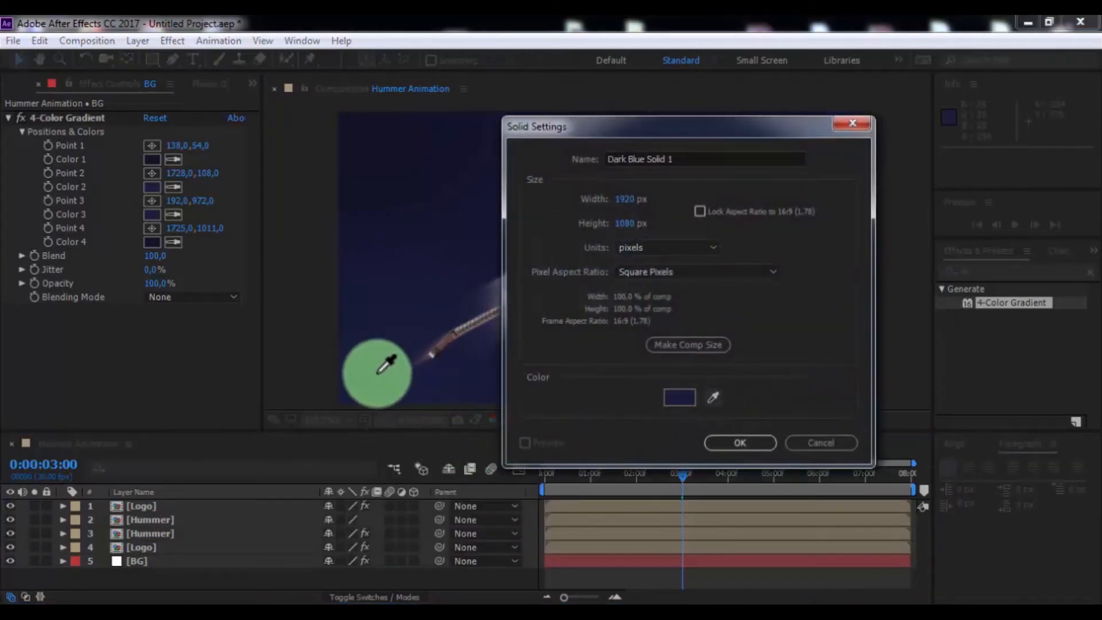
pyautogui.click(678, 397)
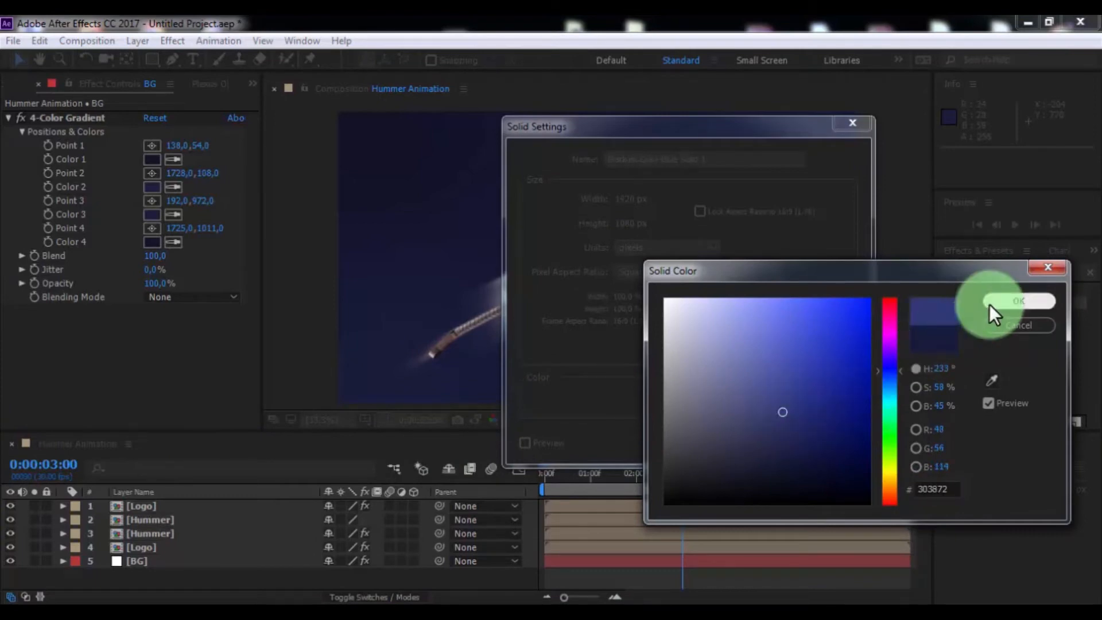
pyautogui.click(1017, 301)
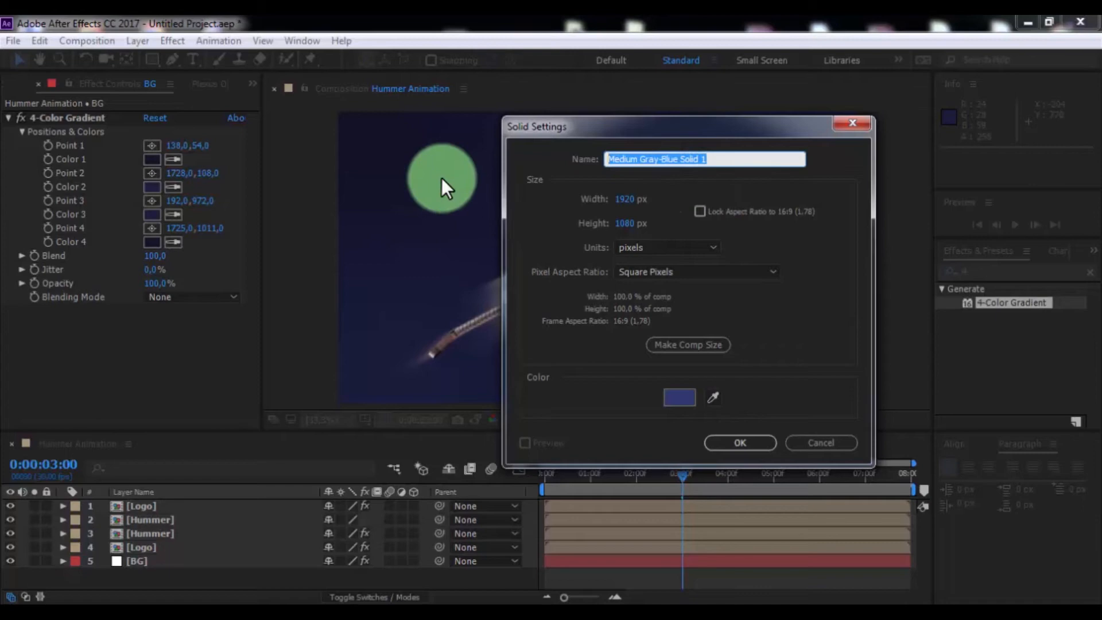
pyautogui.write('Mask')
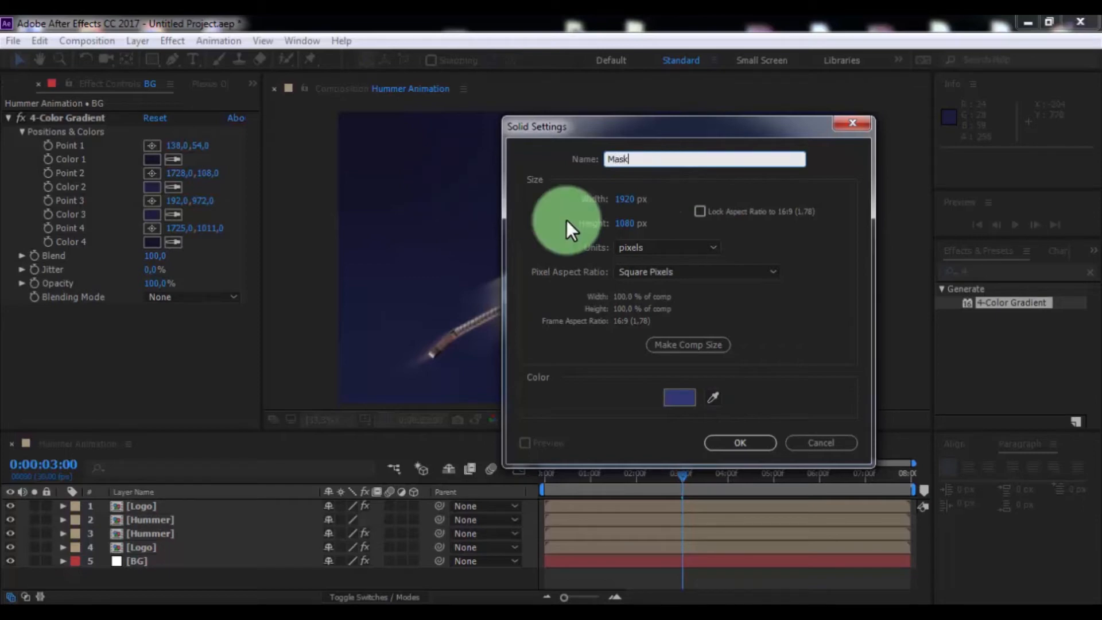
pyautogui.click(739, 442)
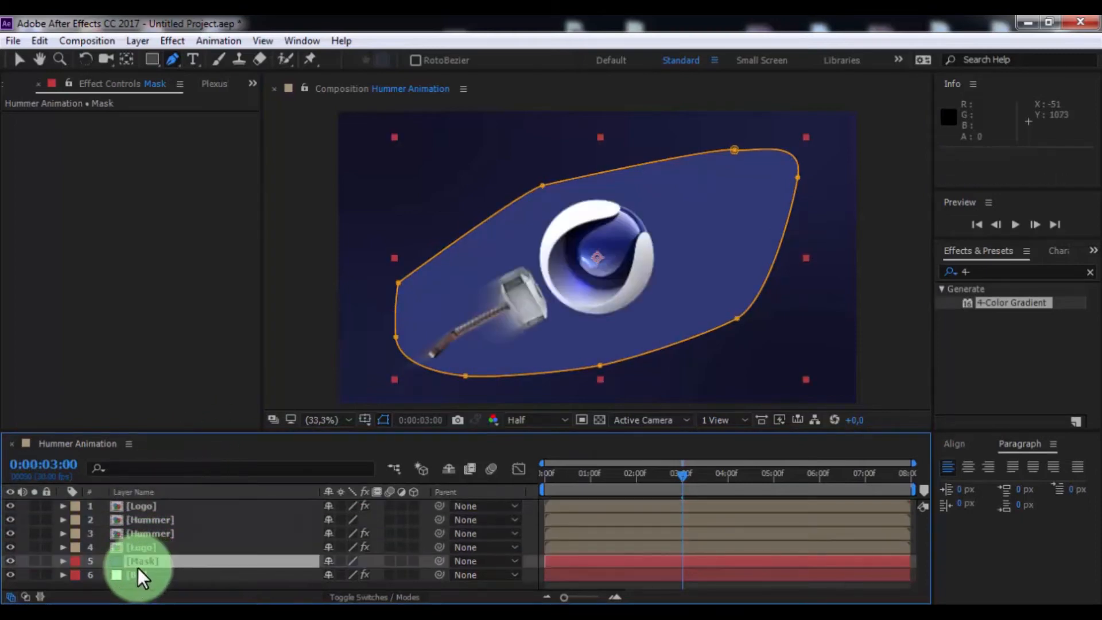
pyautogui.press('m')
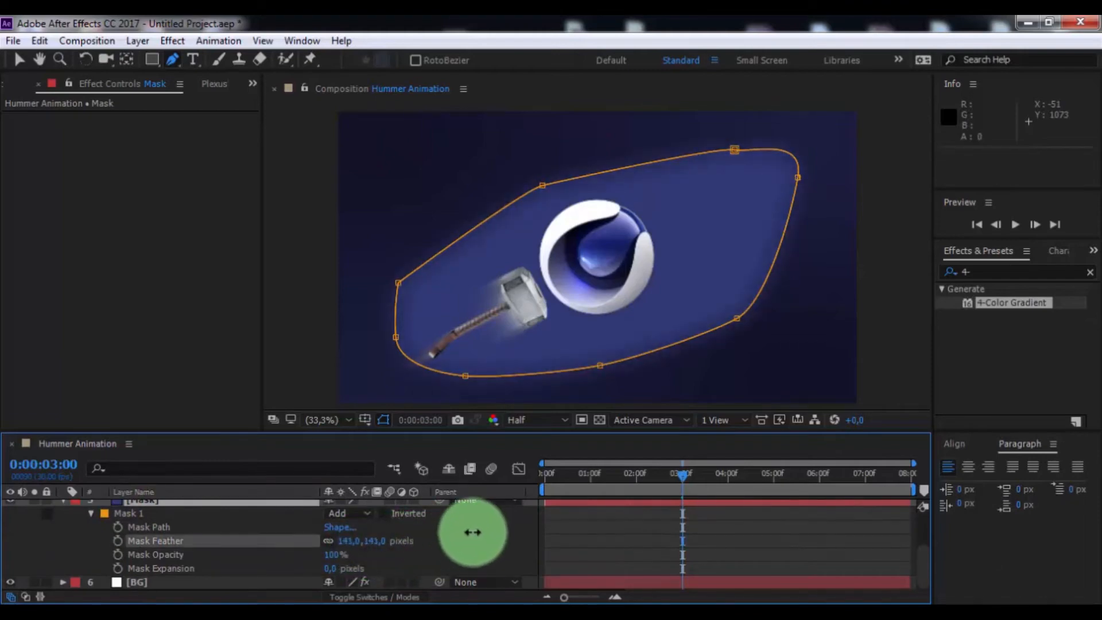
pyautogui.moveTo(473, 532); pyautogui.dragTo(582, 499)
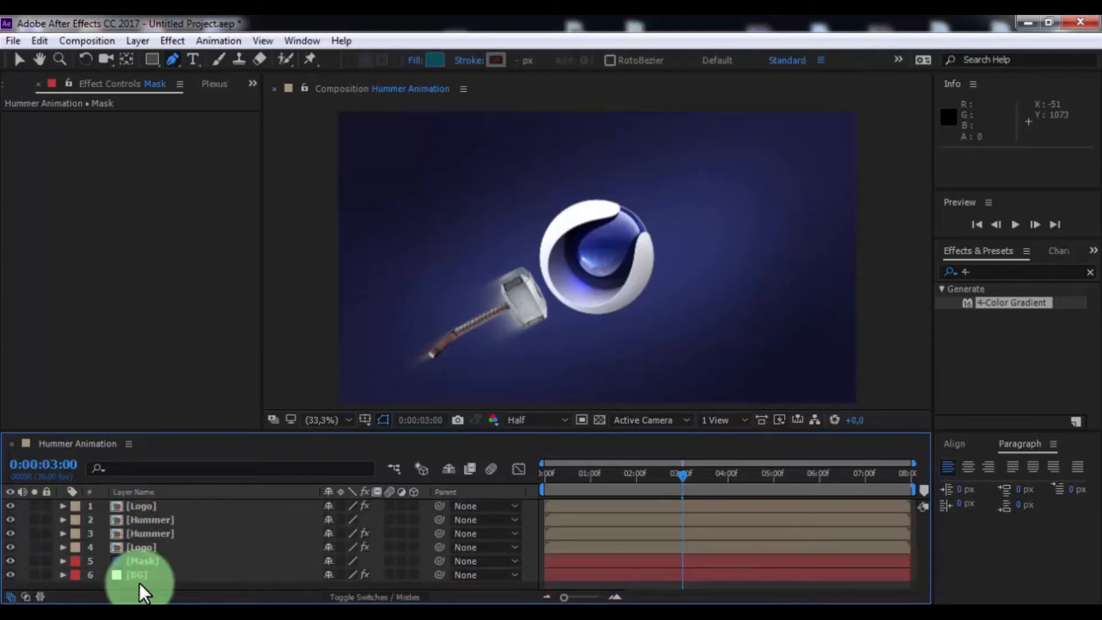
# - Add Camera 1 and scrub its Transform Position values to move the view
pyautogui.rightClick(140, 579)
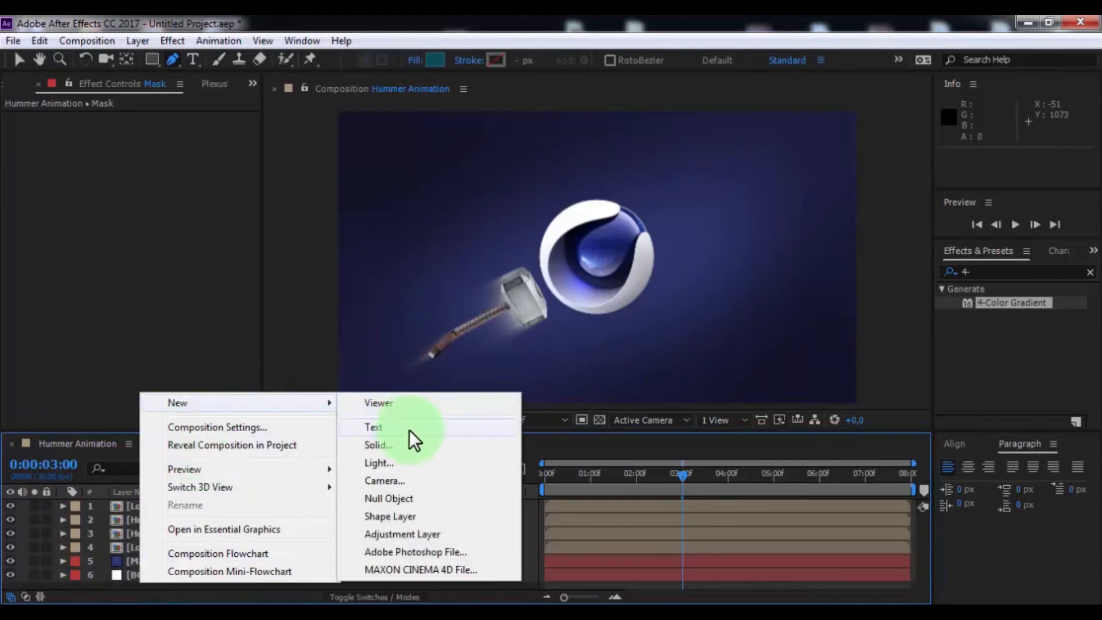
pyautogui.click(384, 480)
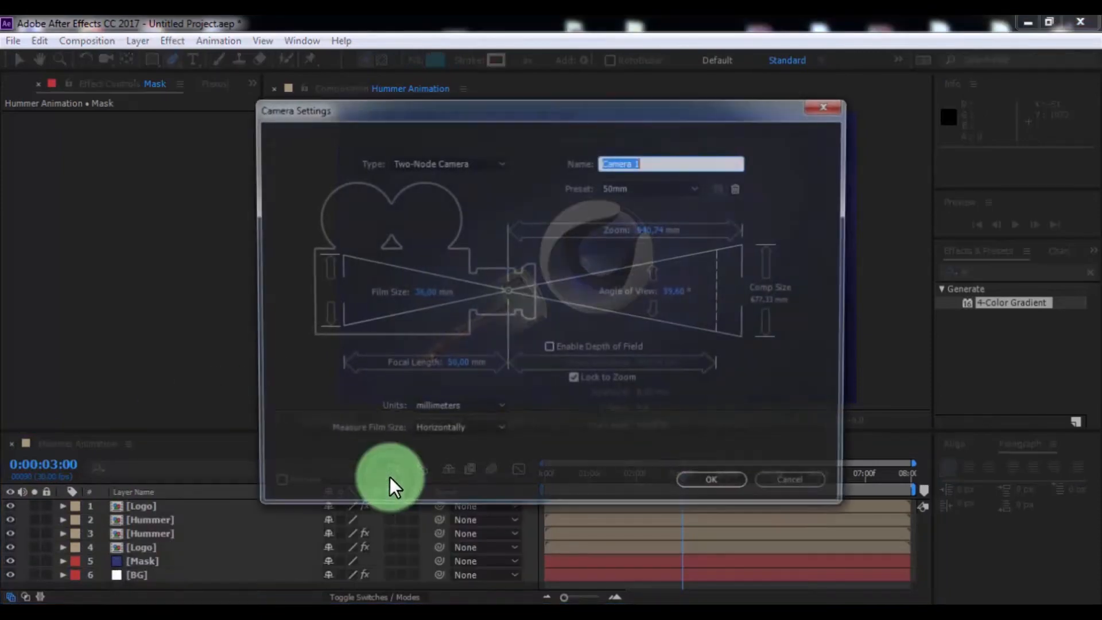
pyautogui.click(710, 478)
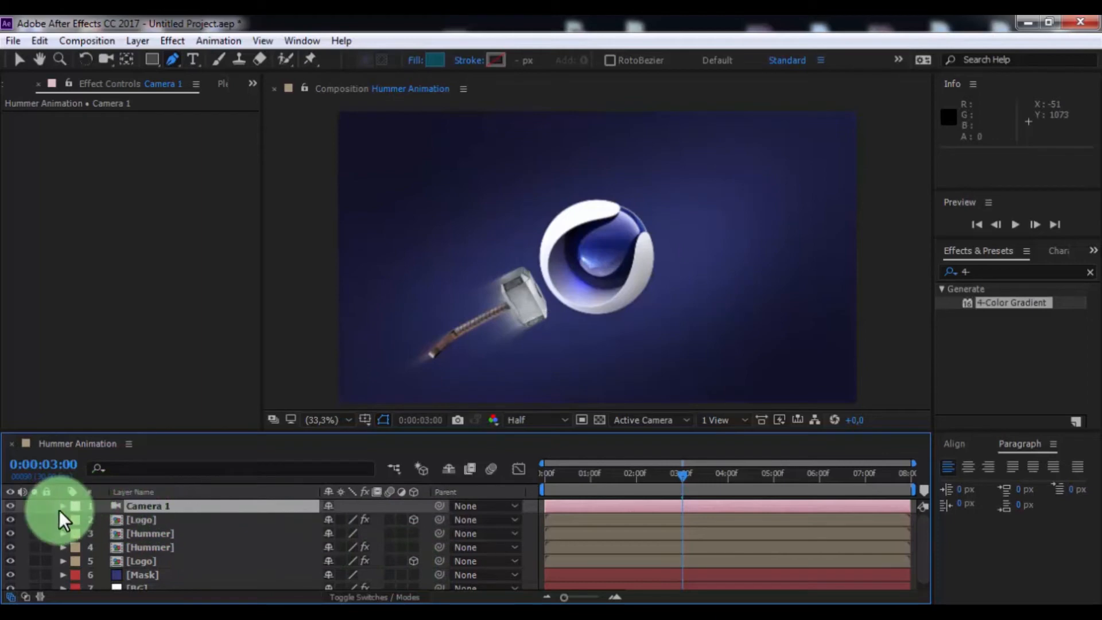
pyautogui.click(61, 506)
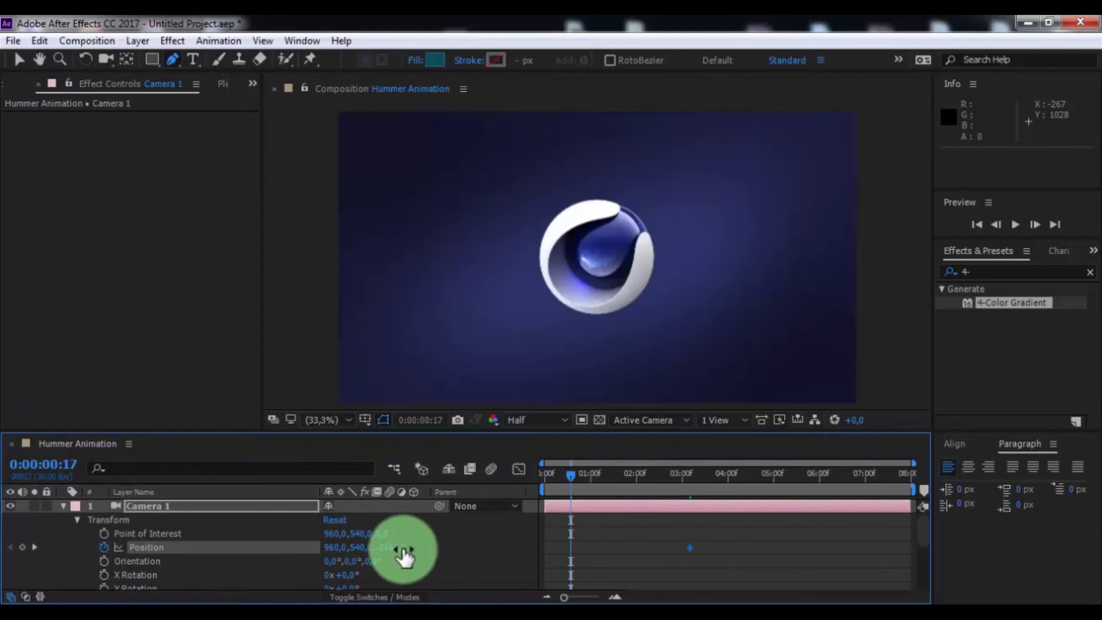
pyautogui.moveTo(383, 547); pyautogui.dragTo(520, 547)
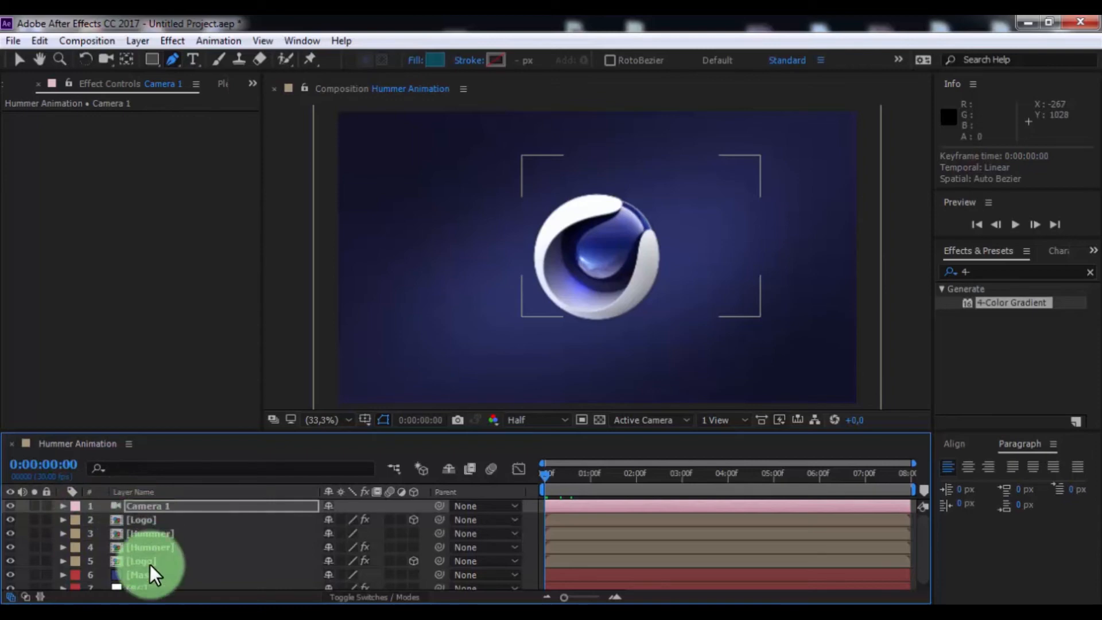
# - Create a white FFFFFF solid layer and preview the animation
pyautogui.click(138, 40)
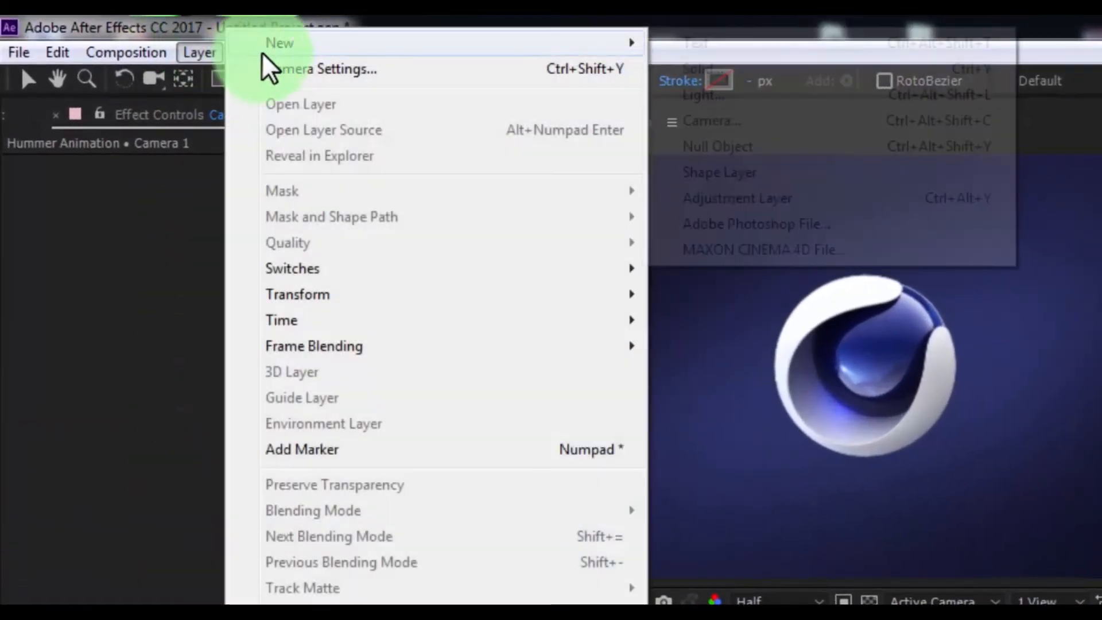
pyautogui.click(699, 67)
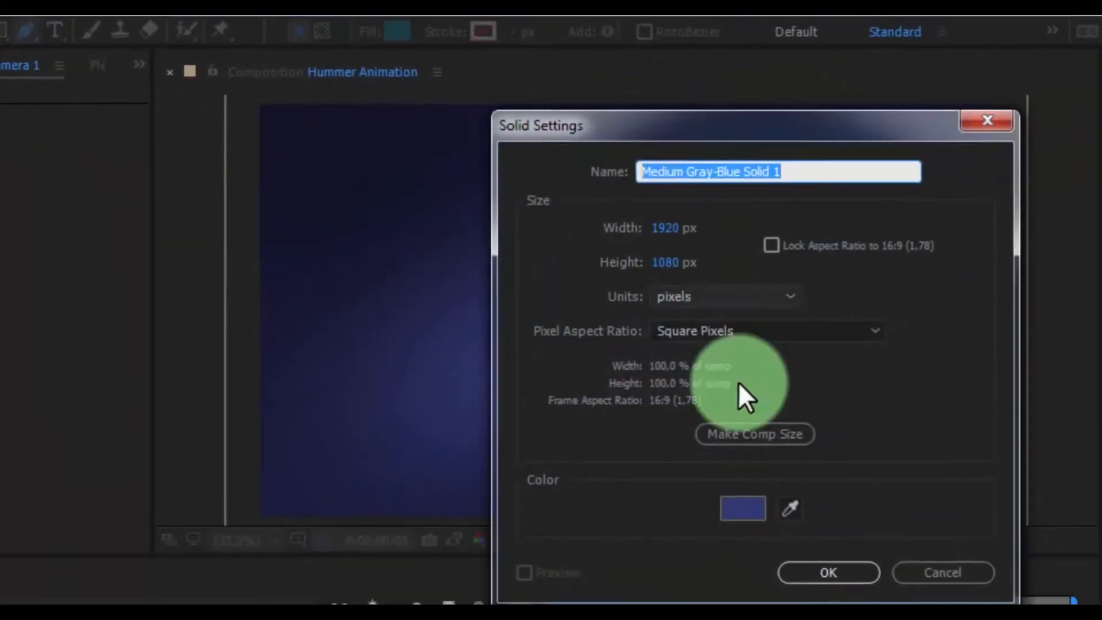
pyautogui.click(742, 508)
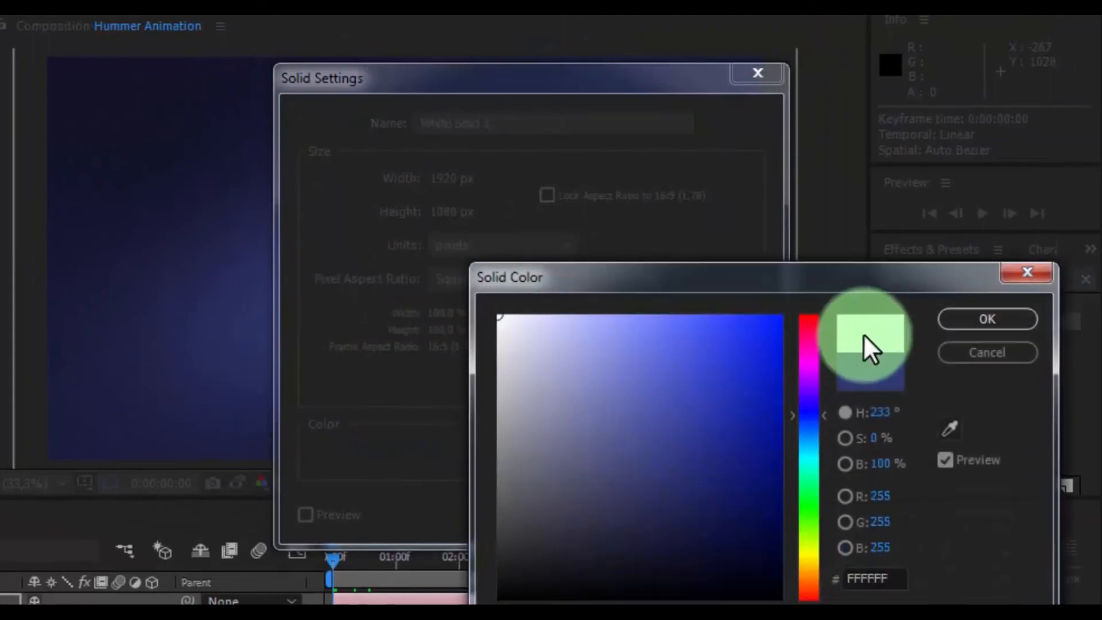
pyautogui.click(987, 318)
pyautogui.write('4-')
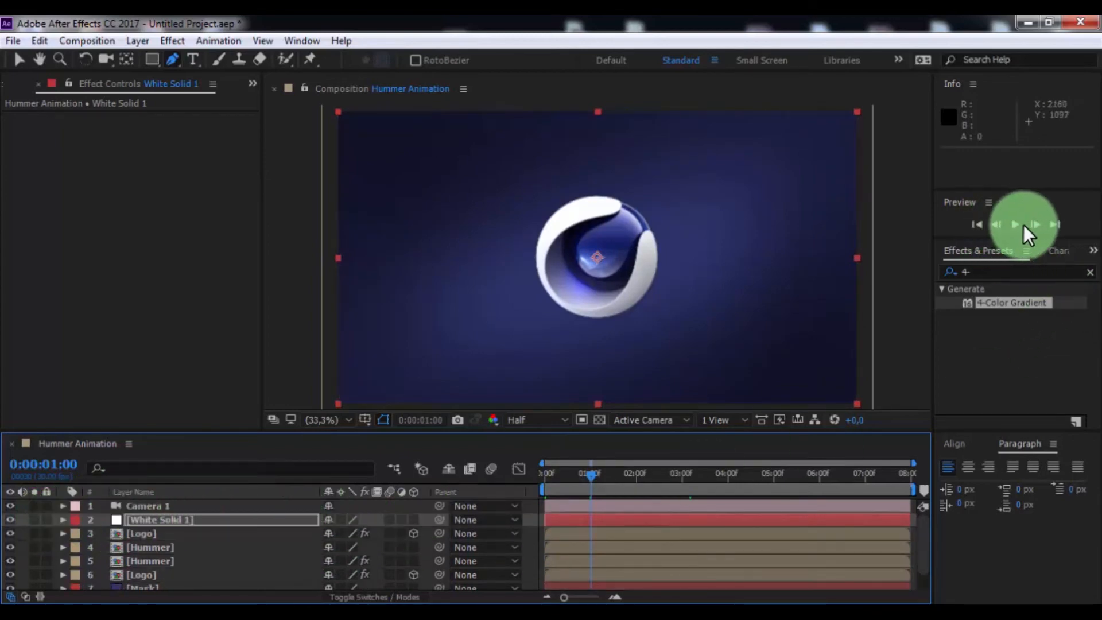
pyautogui.click(1015, 224)
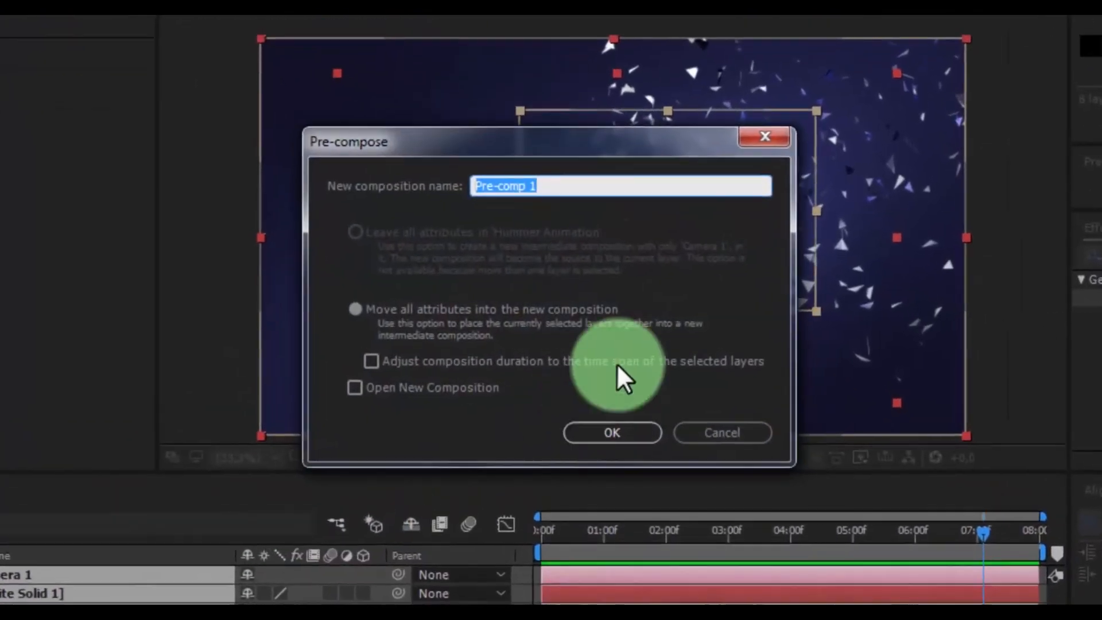
# - Pre-compose the layers as 'Animation' and duplicate the Animation layer
pyautogui.write('Animation')
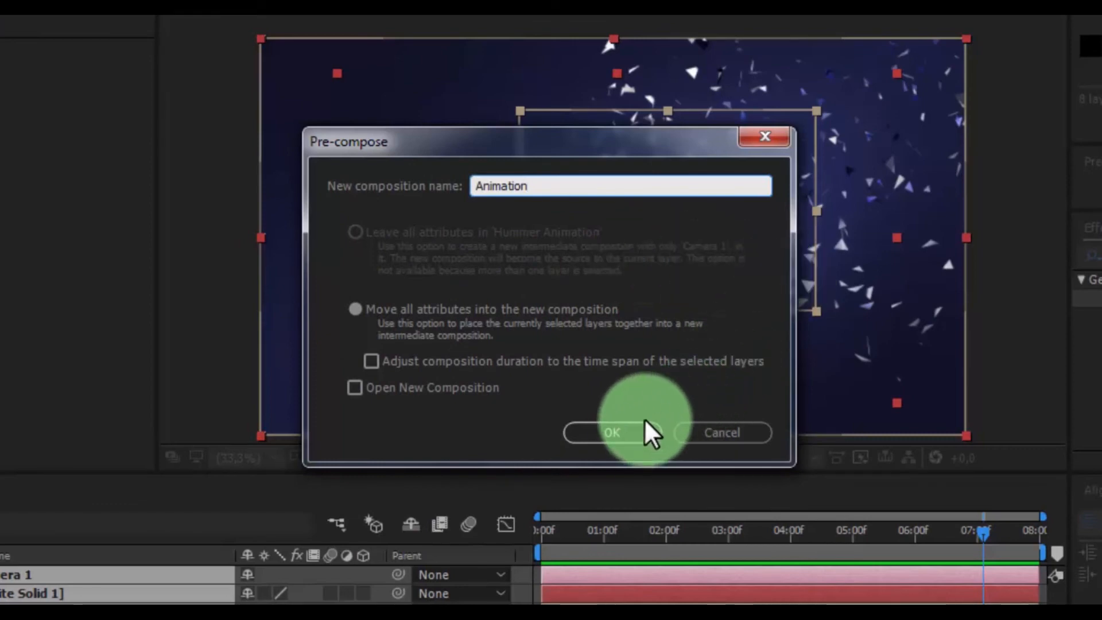
pyautogui.click(611, 432)
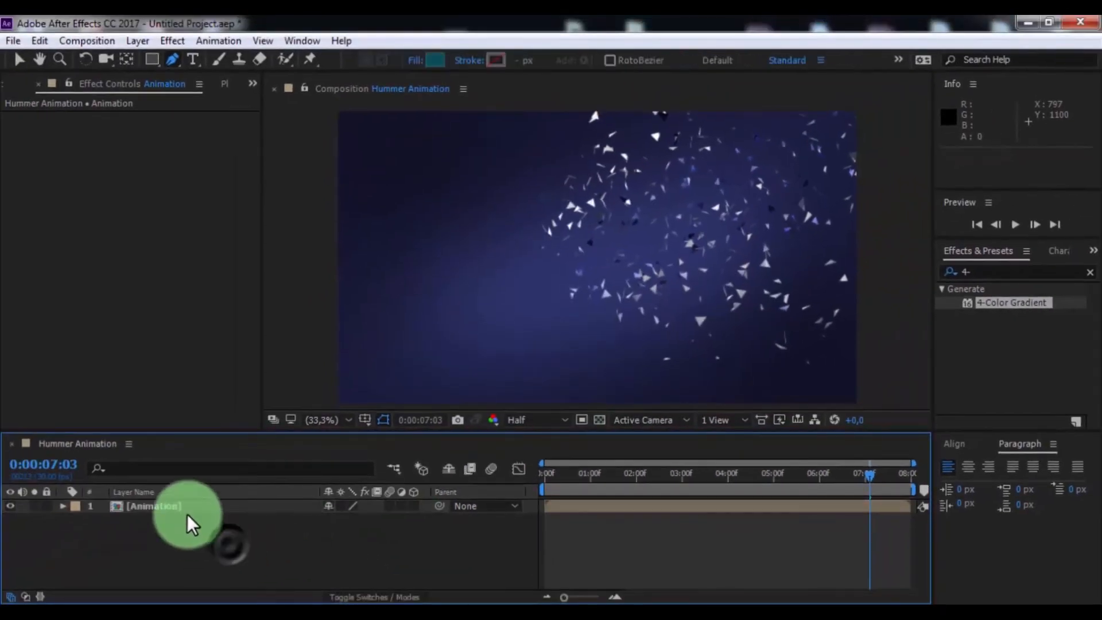
pyautogui.press('ctrl+d')
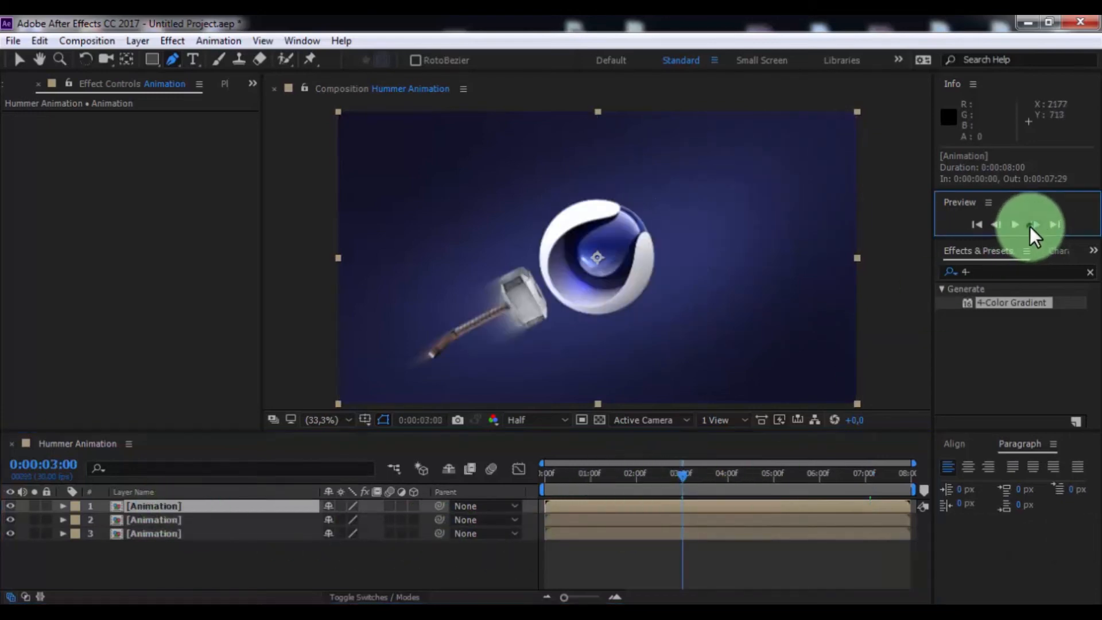
# - Preview the animation and zoom the timeline to show the full composition
pyautogui.click(1034, 225)
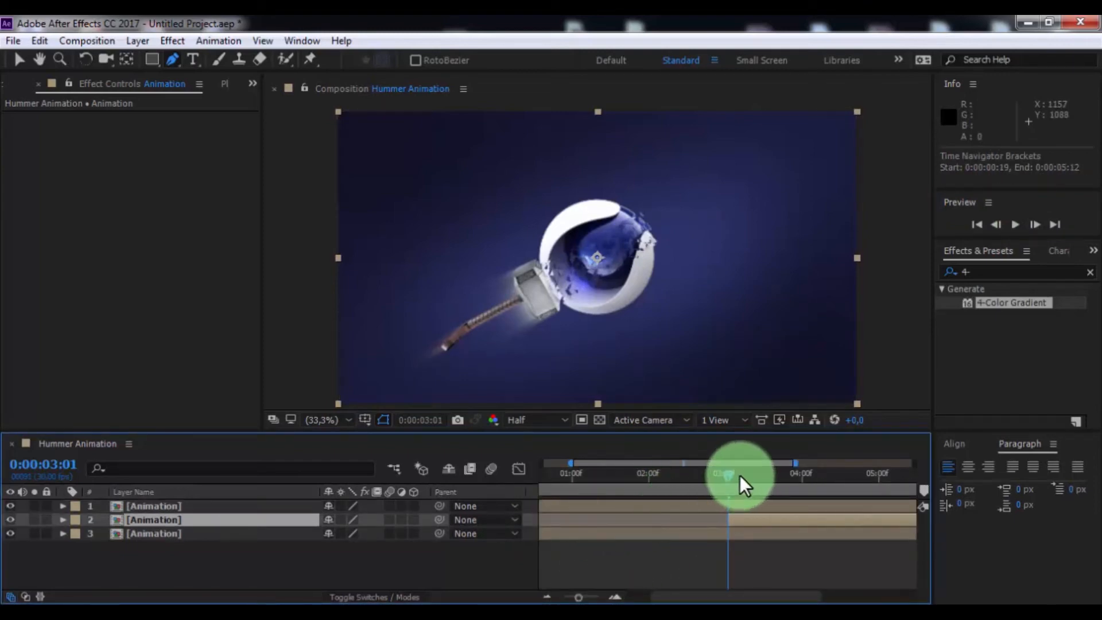
pyautogui.moveTo(728, 475); pyautogui.dragTo(819, 475)
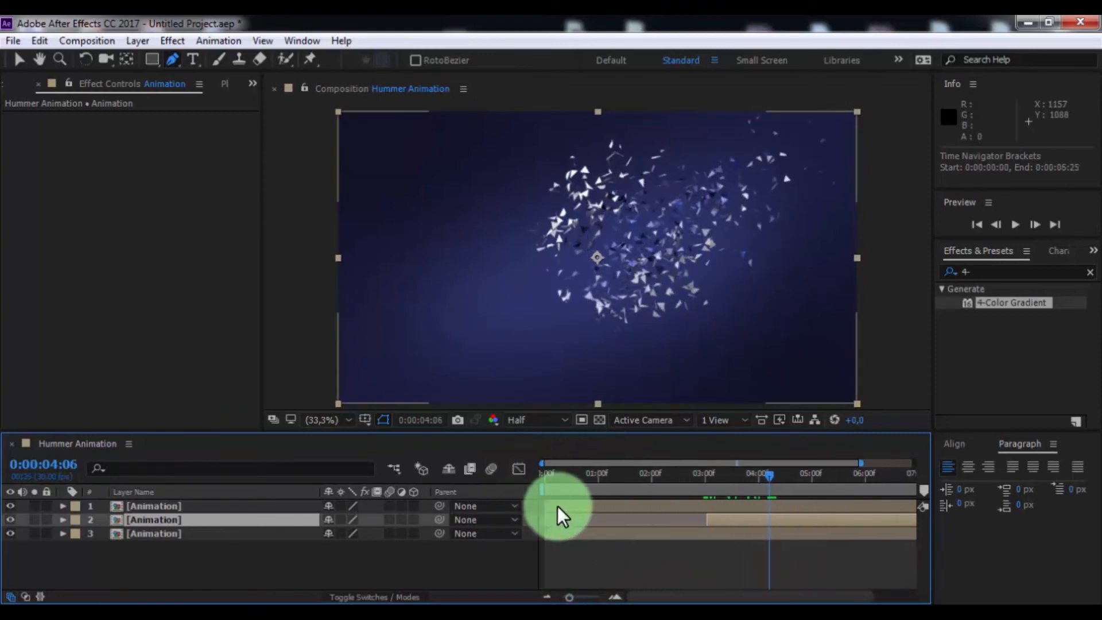
pyautogui.moveTo(563, 507); pyautogui.dragTo(769, 513)
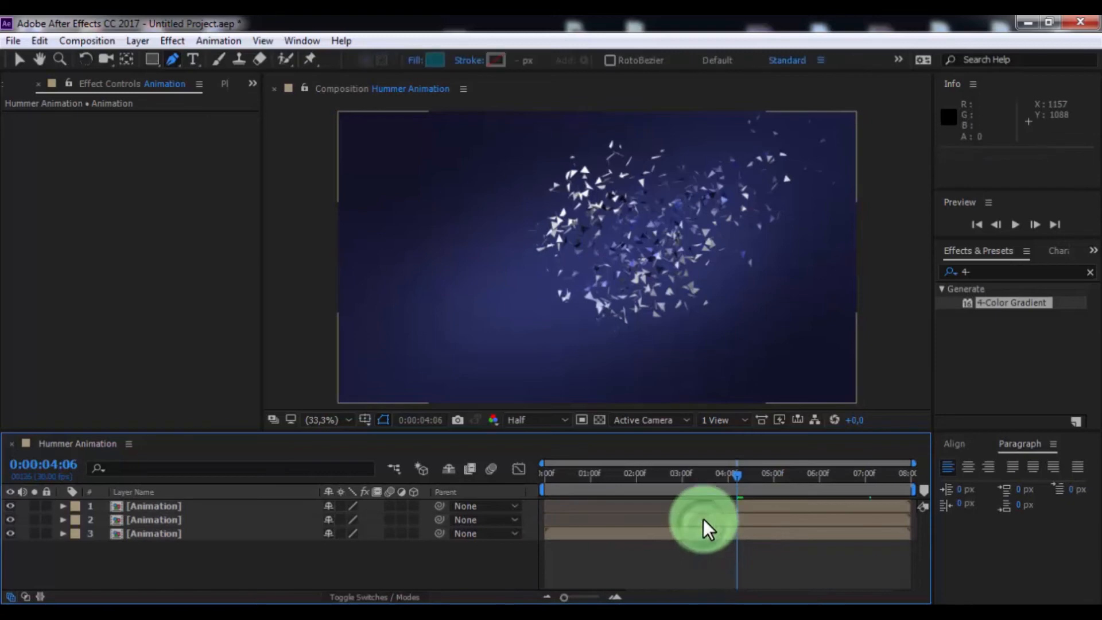
# - Give layer 2 a wiggle(4,25) Position expression and wiggle(4,25)/20 Rotation expression
pyautogui.click(153, 519)
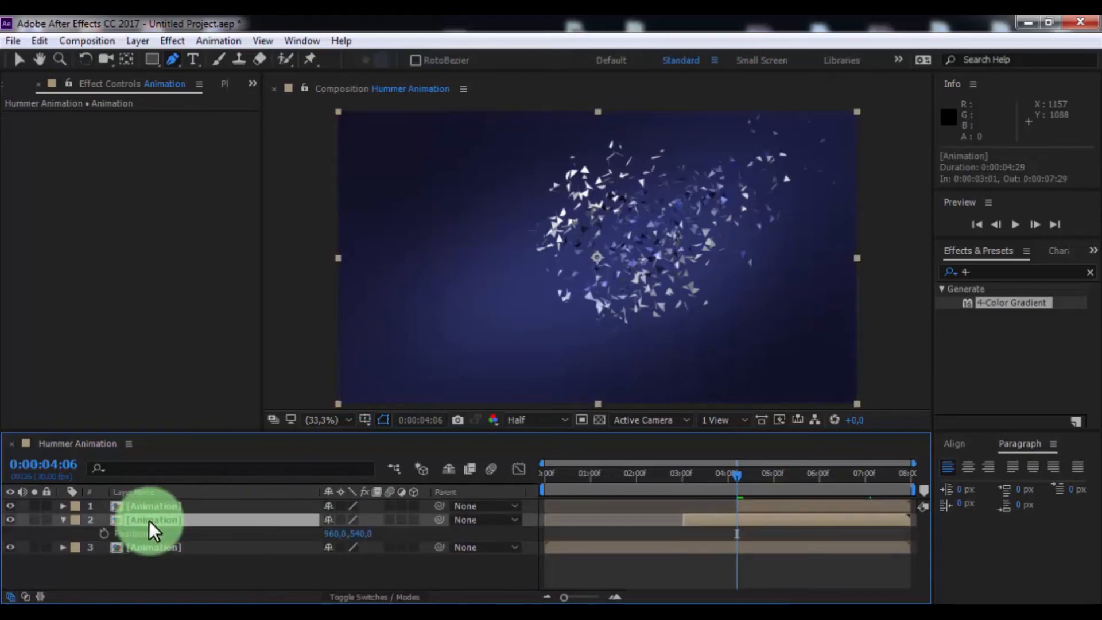
pyautogui.press('shift+r')
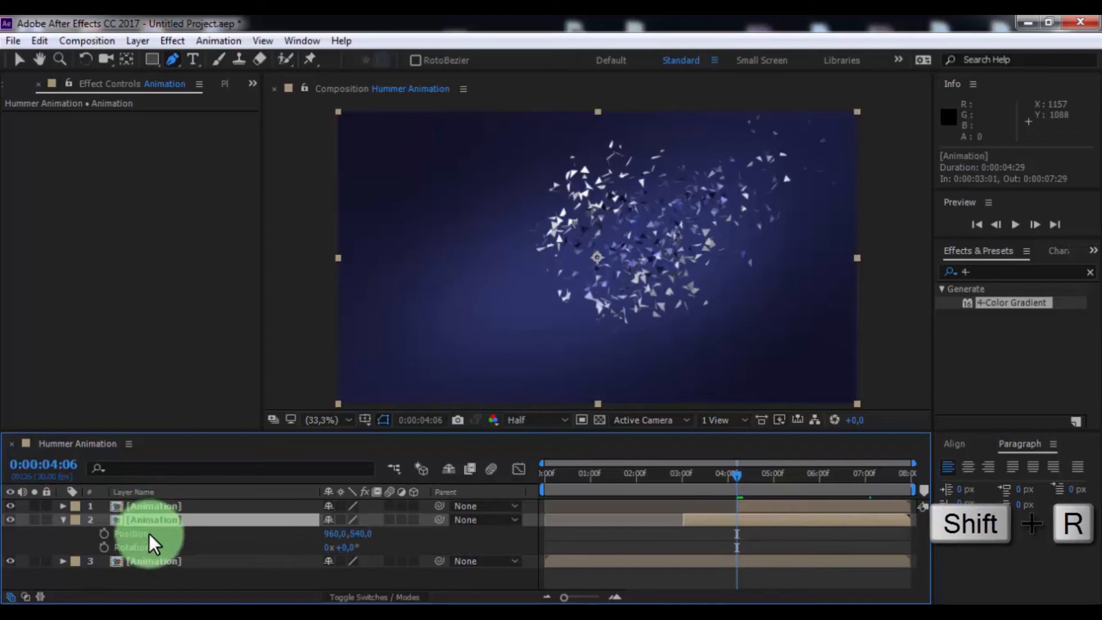
pyautogui.click(104, 533)
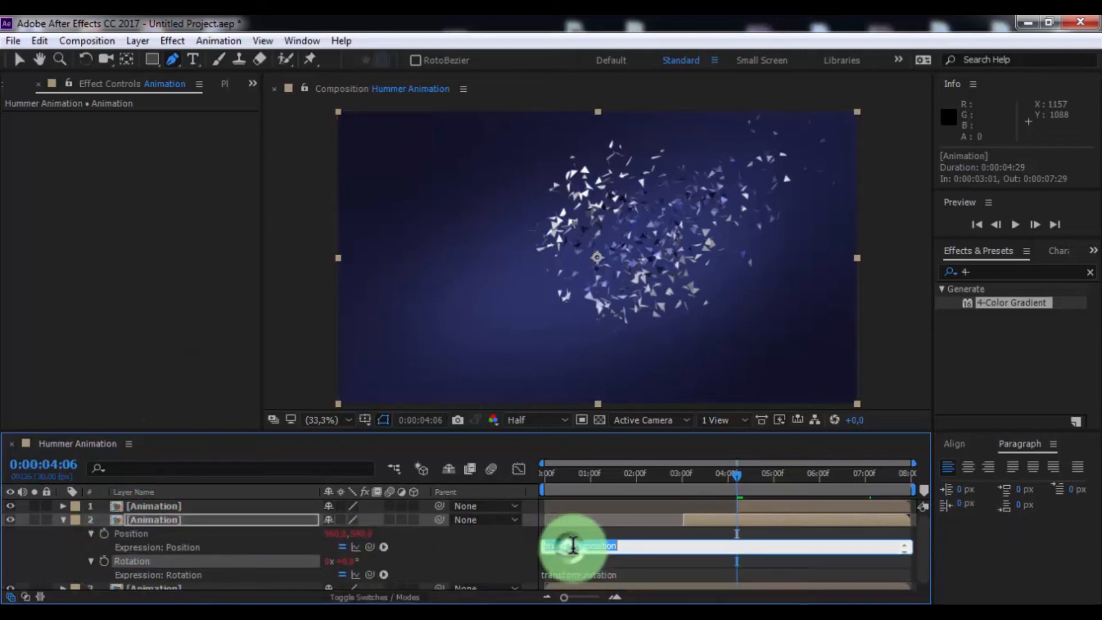
pyautogui.write('wiggl')
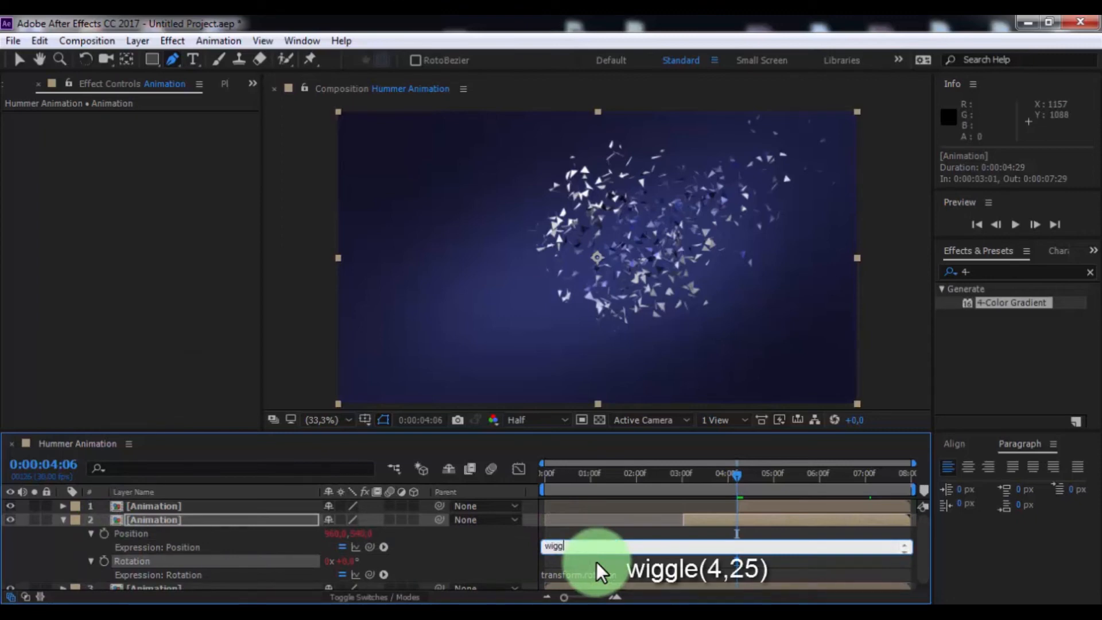
pyautogui.write('.')
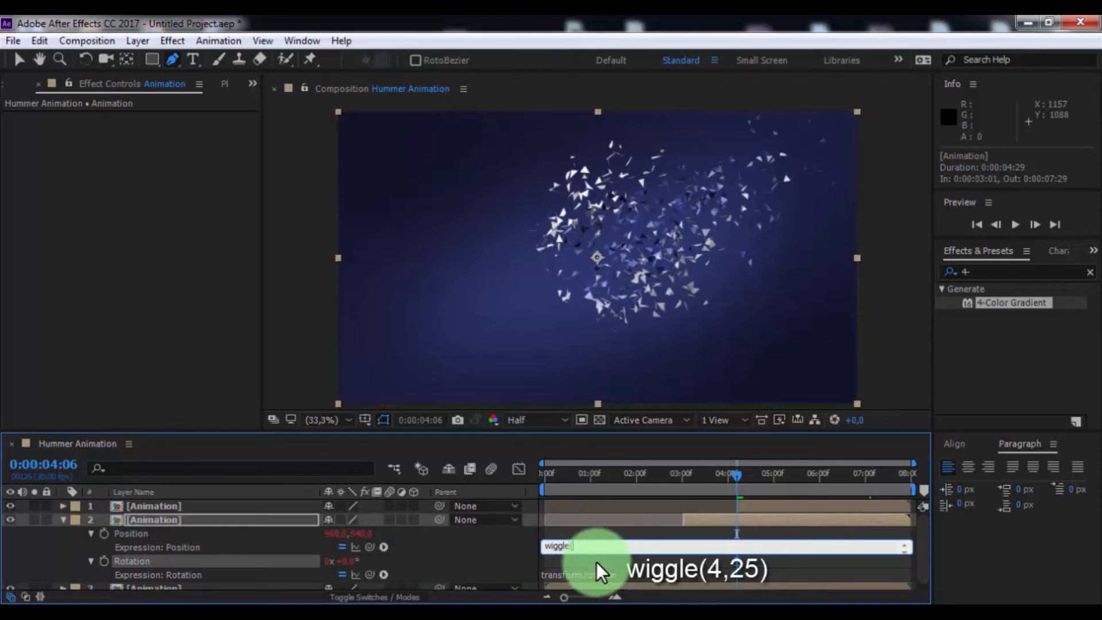
pyautogui.write('4,25)')
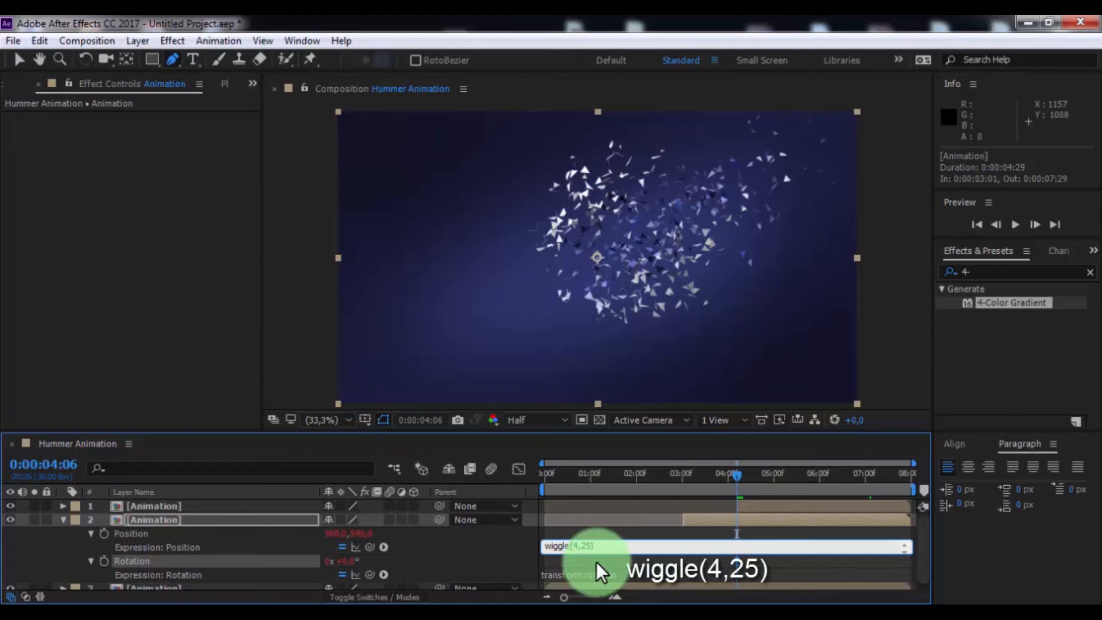
pyautogui.press('ctrl+c')
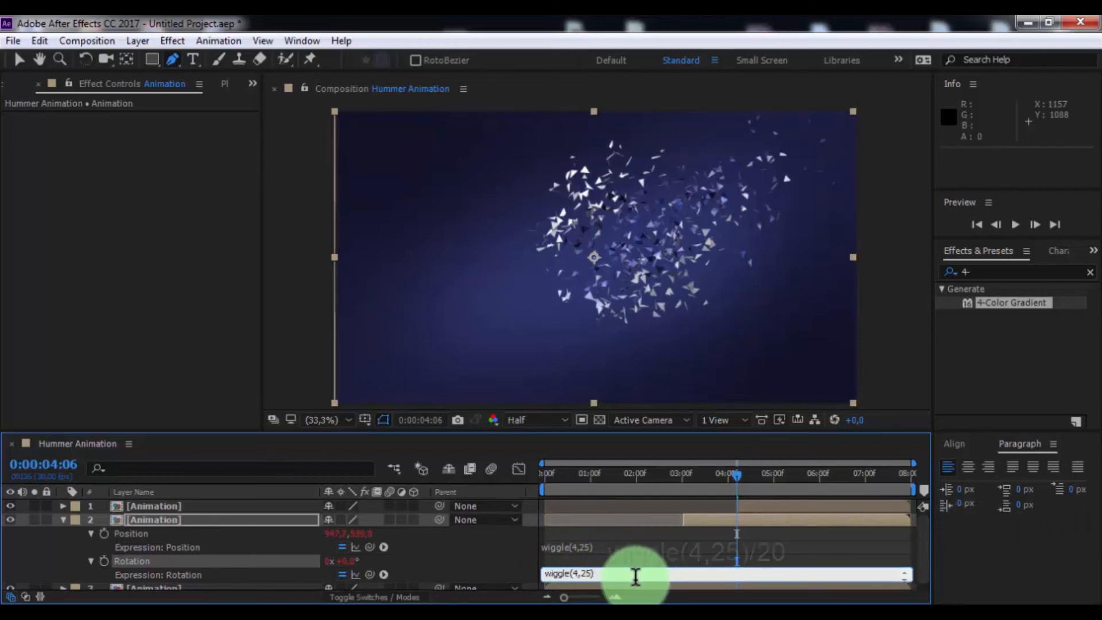
pyautogui.write('/20')
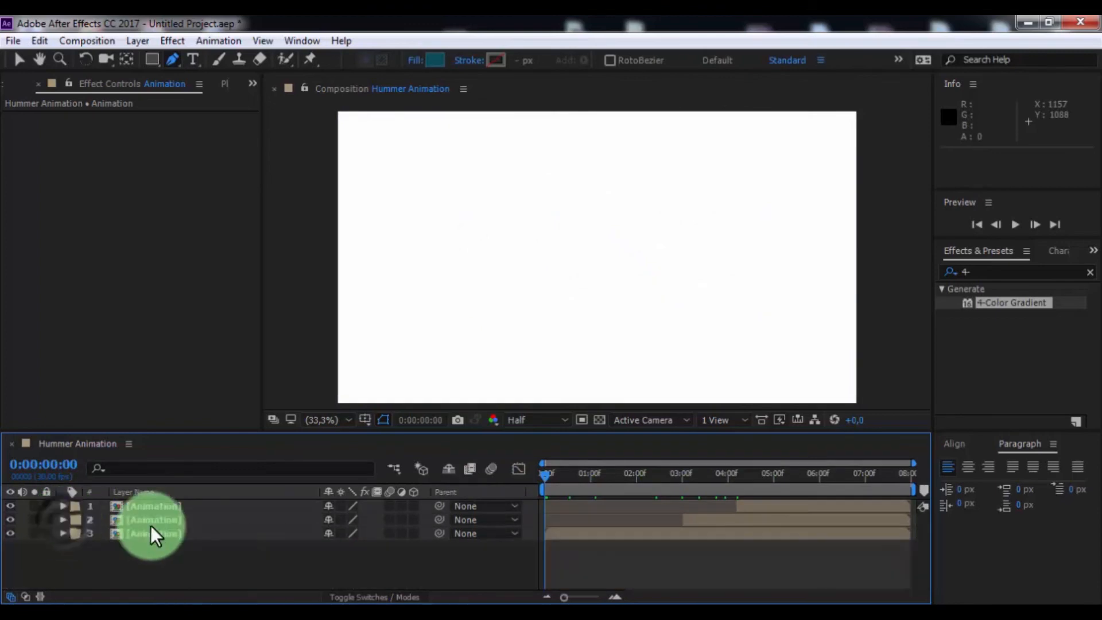
# - Pre-compose all three Animation layers into a composition named 'End )'
pyautogui.click(699, 473)
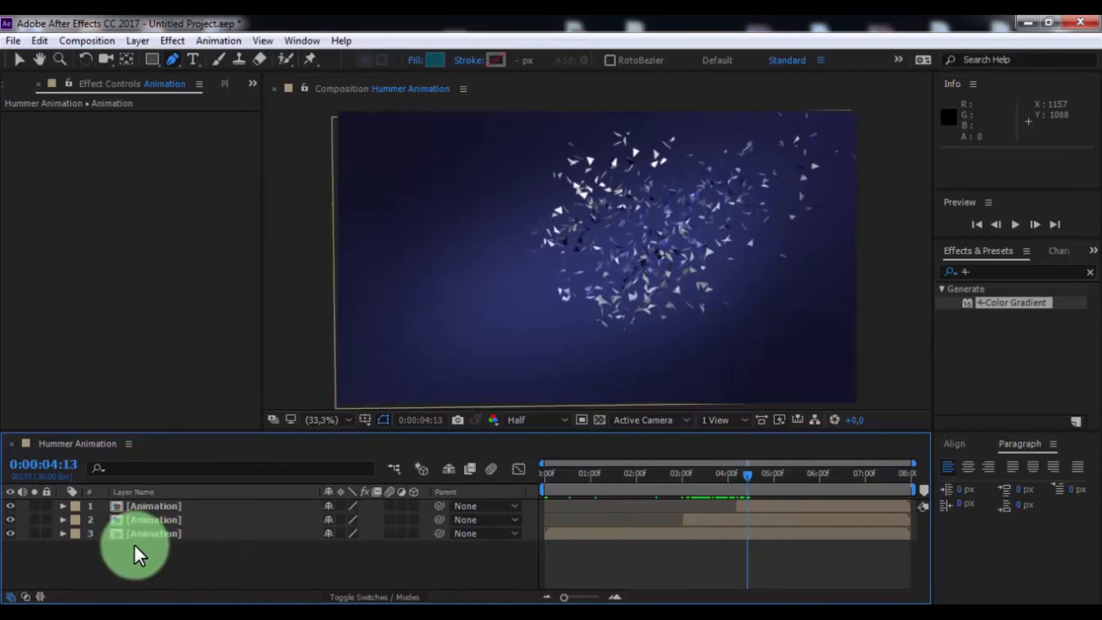
pyautogui.rightClick(148, 533)
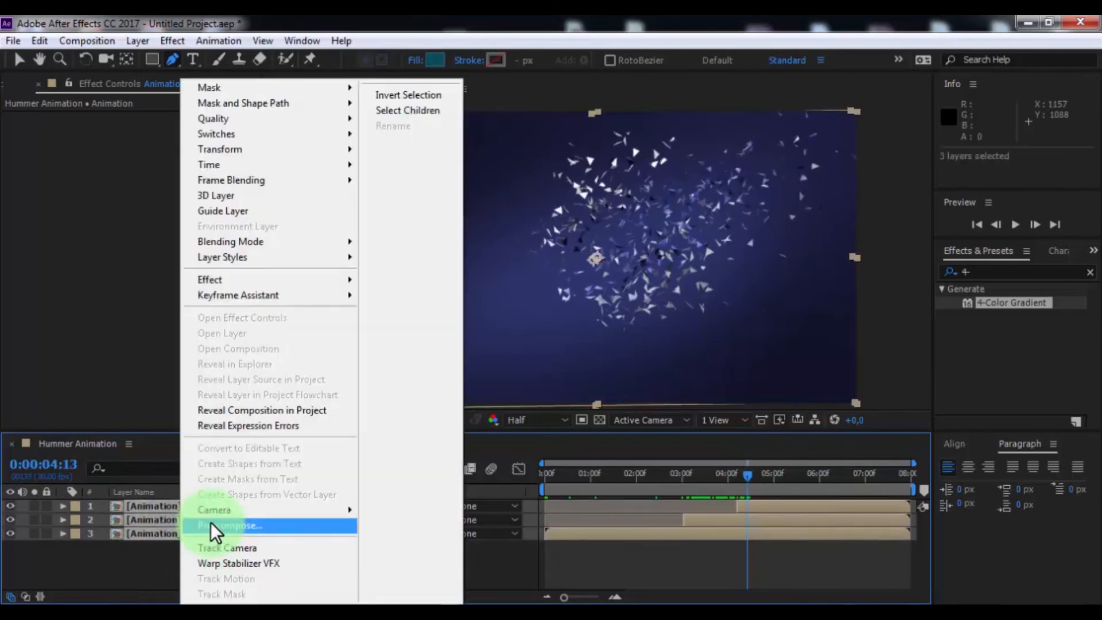
pyautogui.click(232, 526)
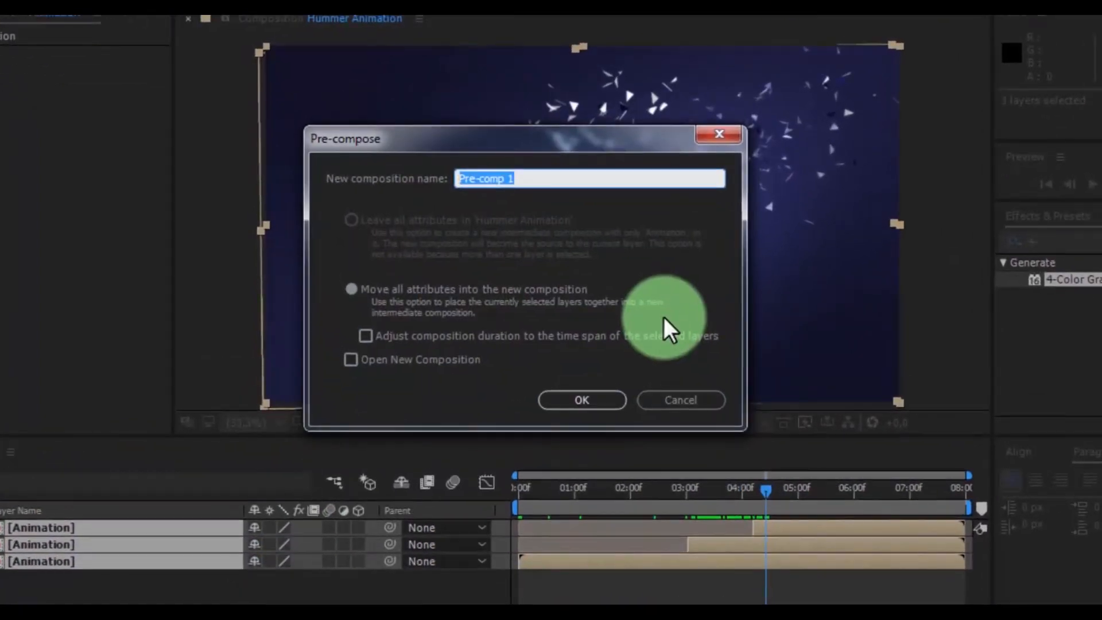
pyautogui.write('End )')
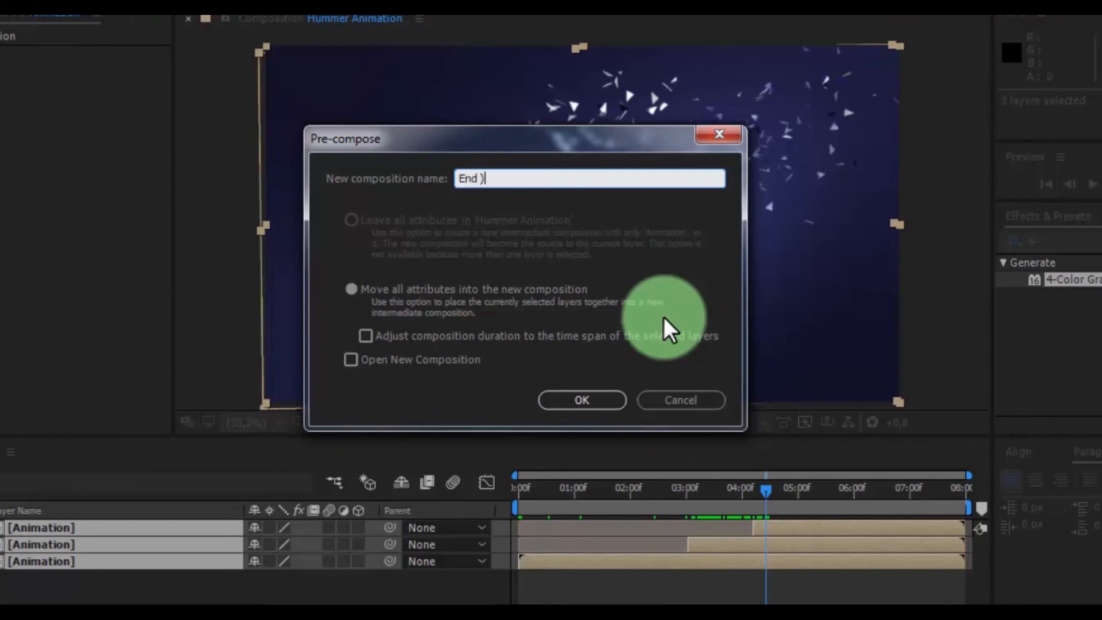
pyautogui.click(581, 399)
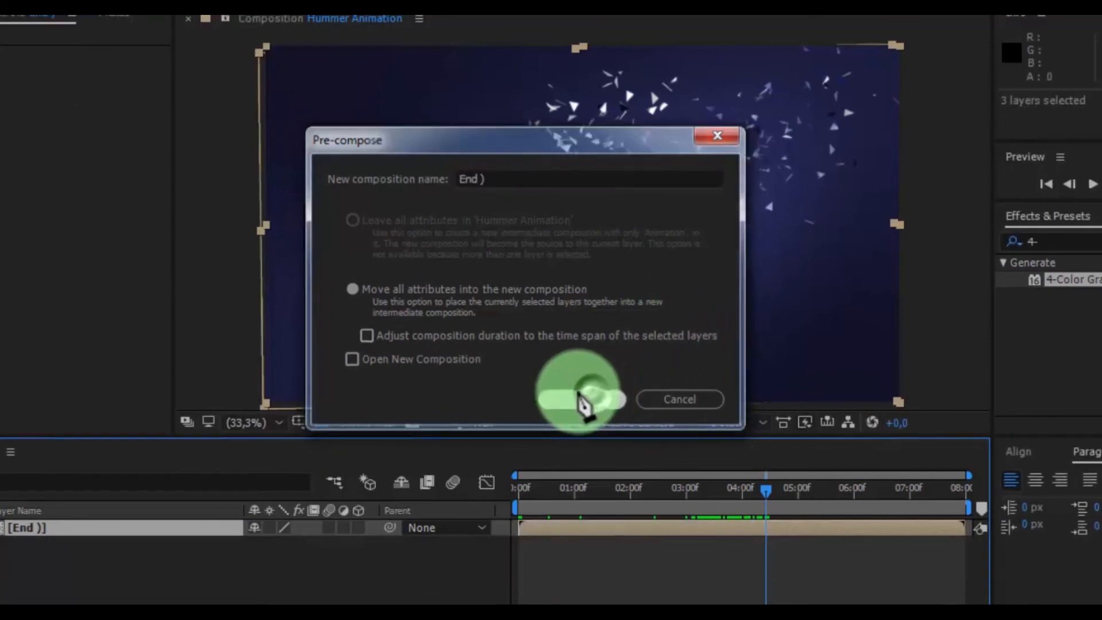
pyautogui.click(576, 399)
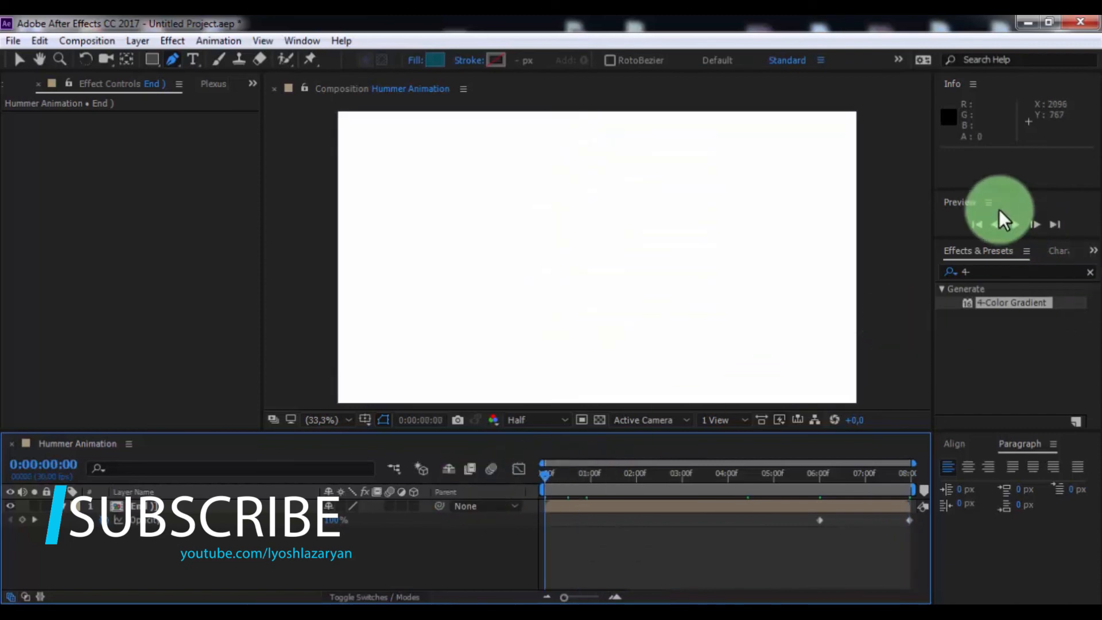
pyautogui.click(1014, 224)
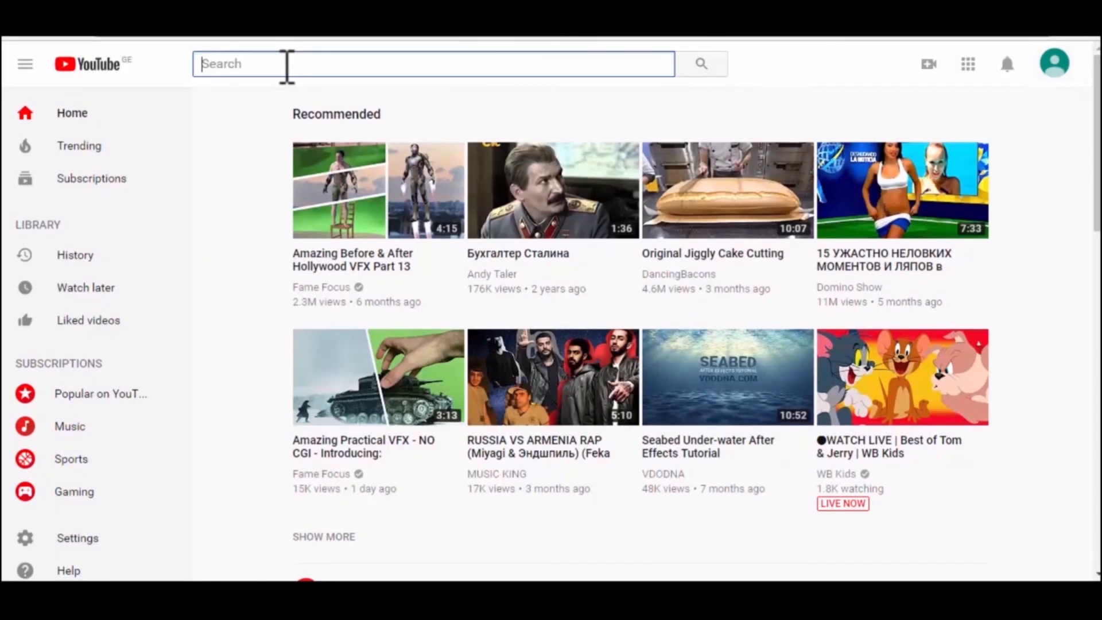
# - Search 'lyosh lazaryan vfx', subscribe to the channel and turn on notifications
pyautogui.write('lyosh lazaryan vfx')
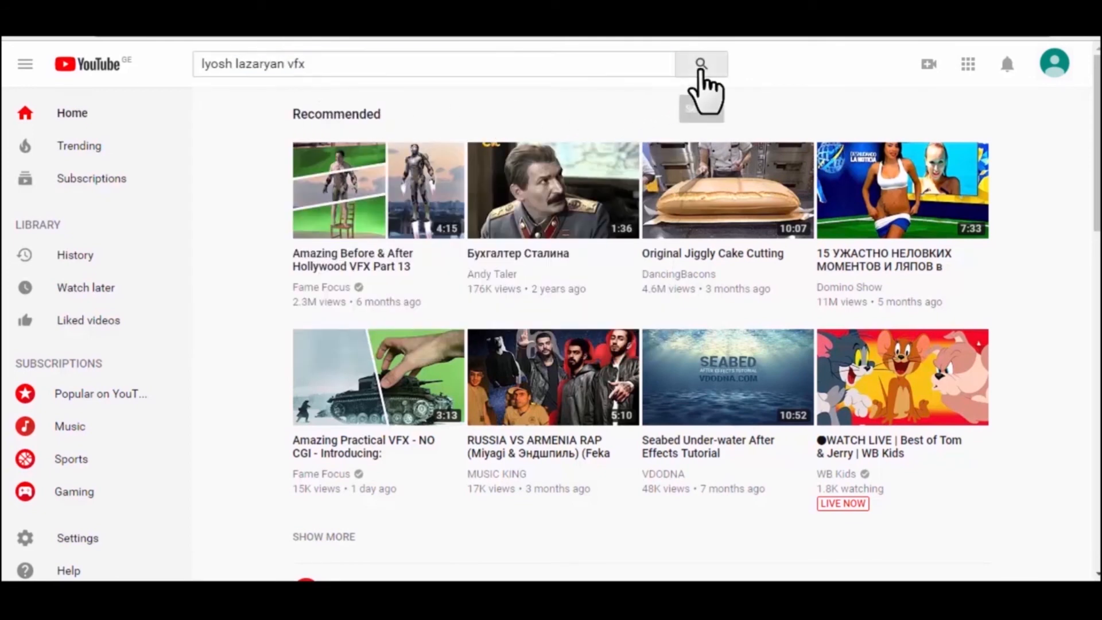
pyautogui.click(700, 64)
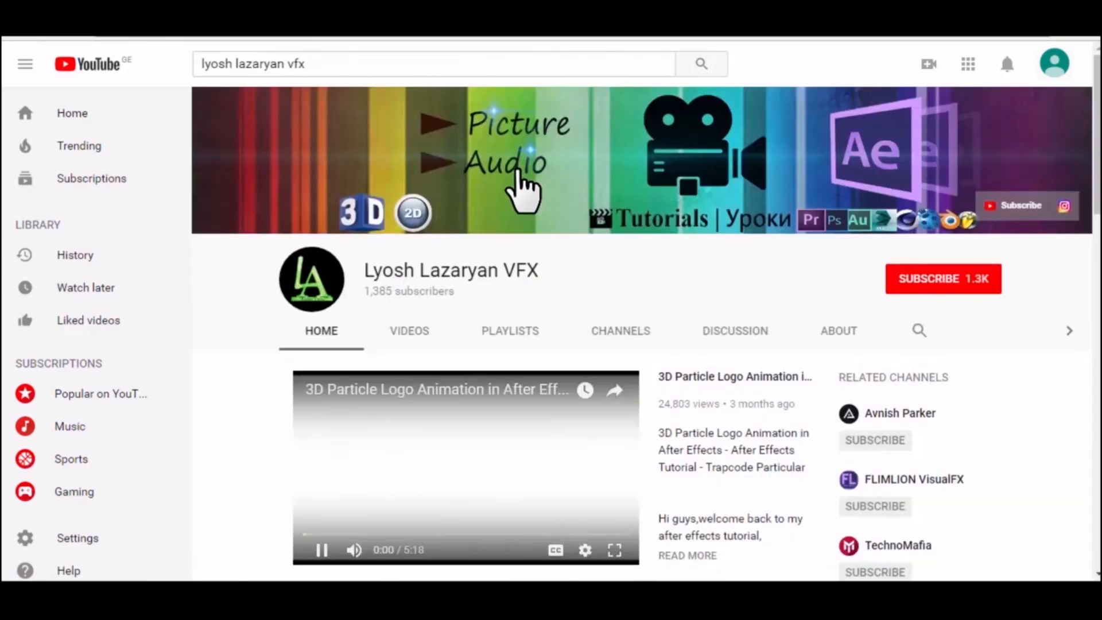
pyautogui.click(320, 550)
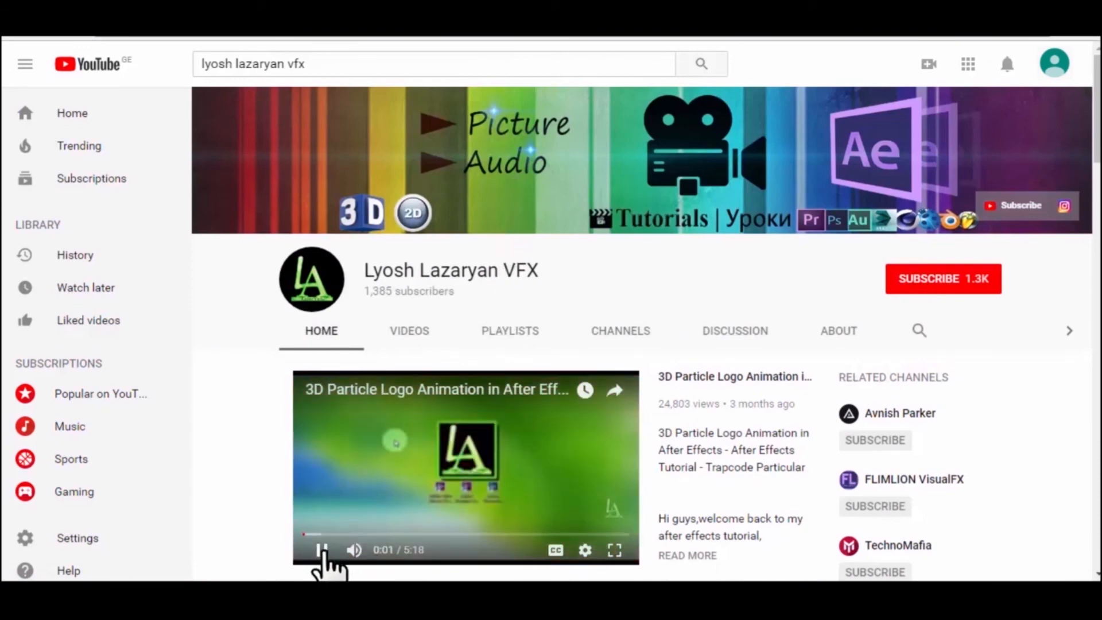
pyautogui.click(942, 278)
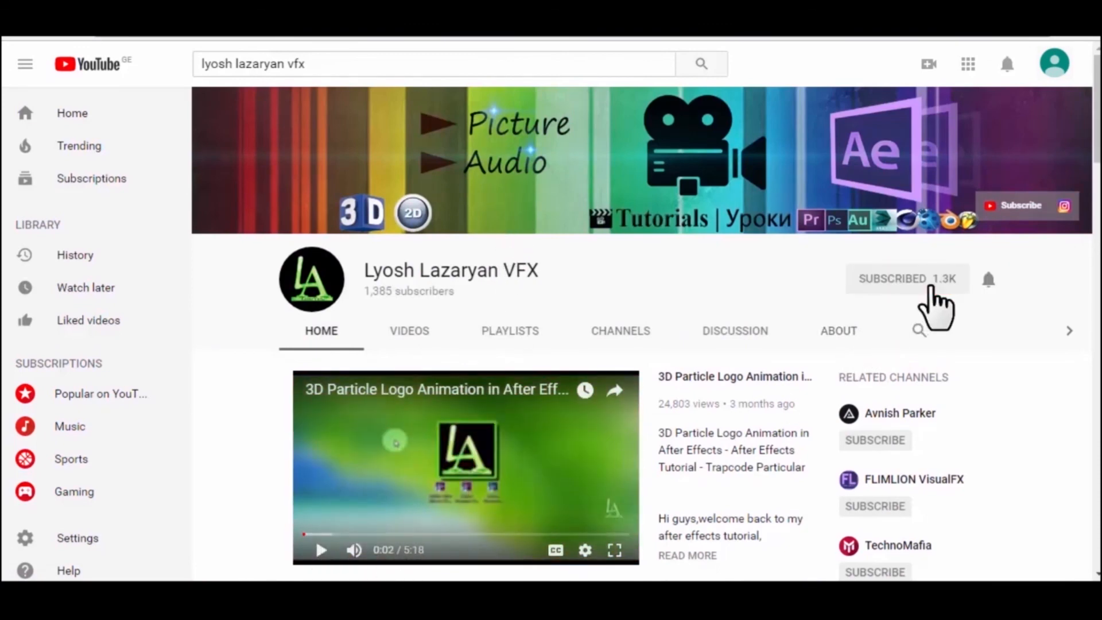
pyautogui.click(988, 279)
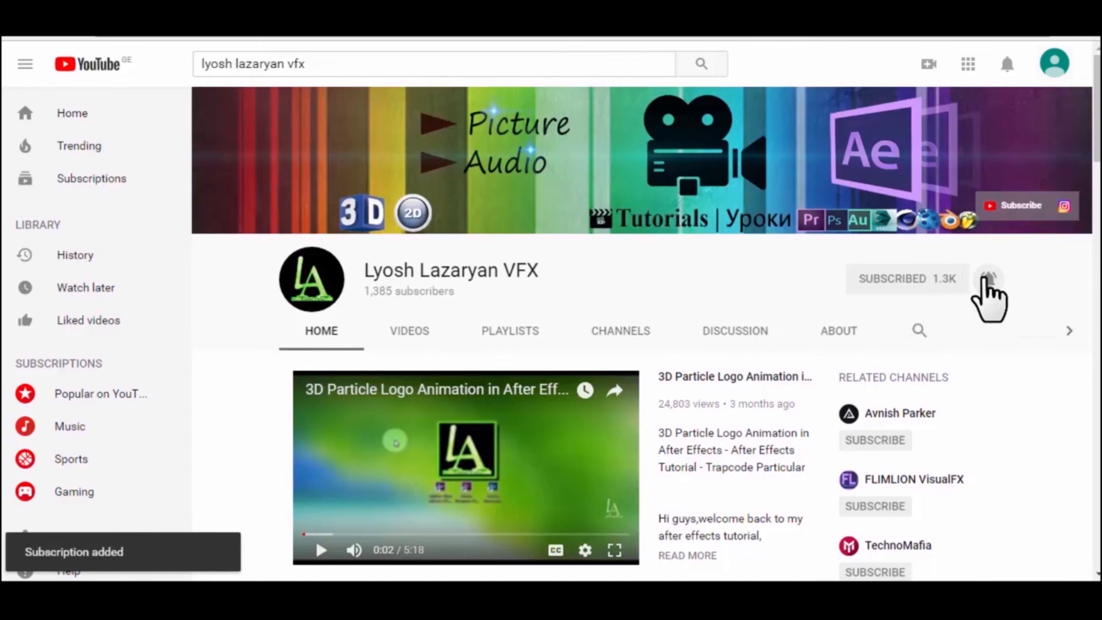